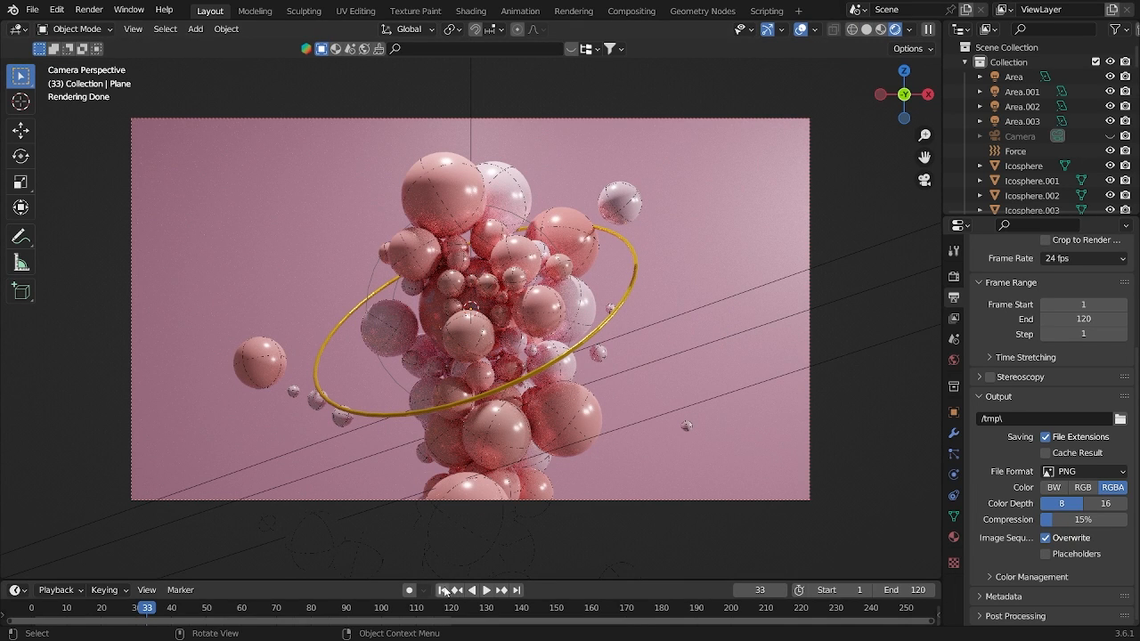
Step: Preview the finished animation, then add an icosphere at the world origin
click(444, 590)
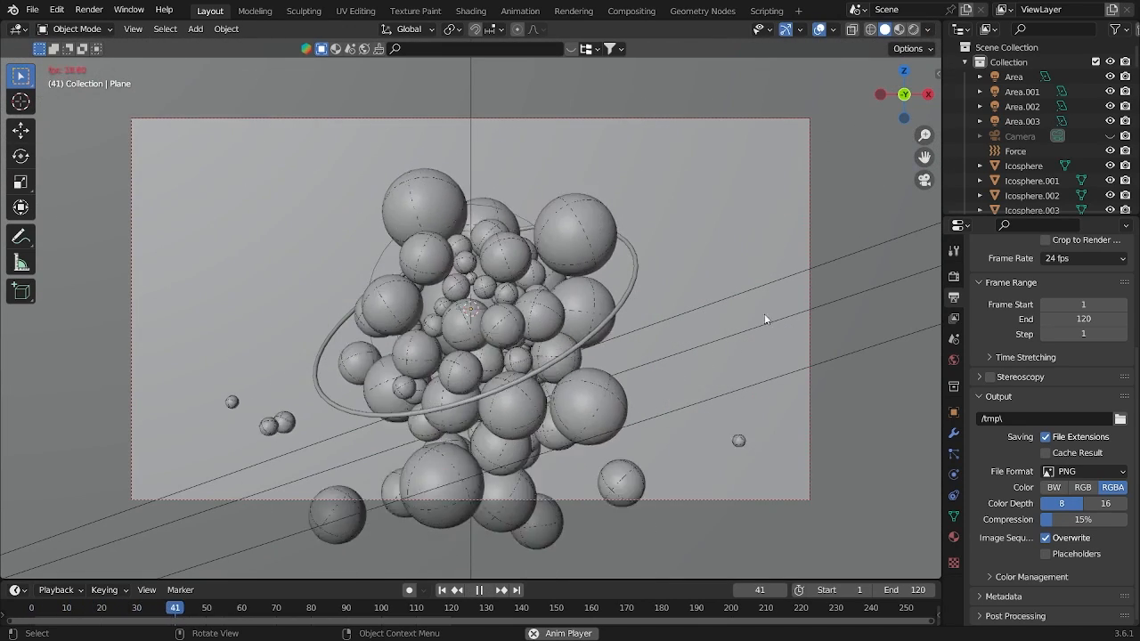
click(441, 590)
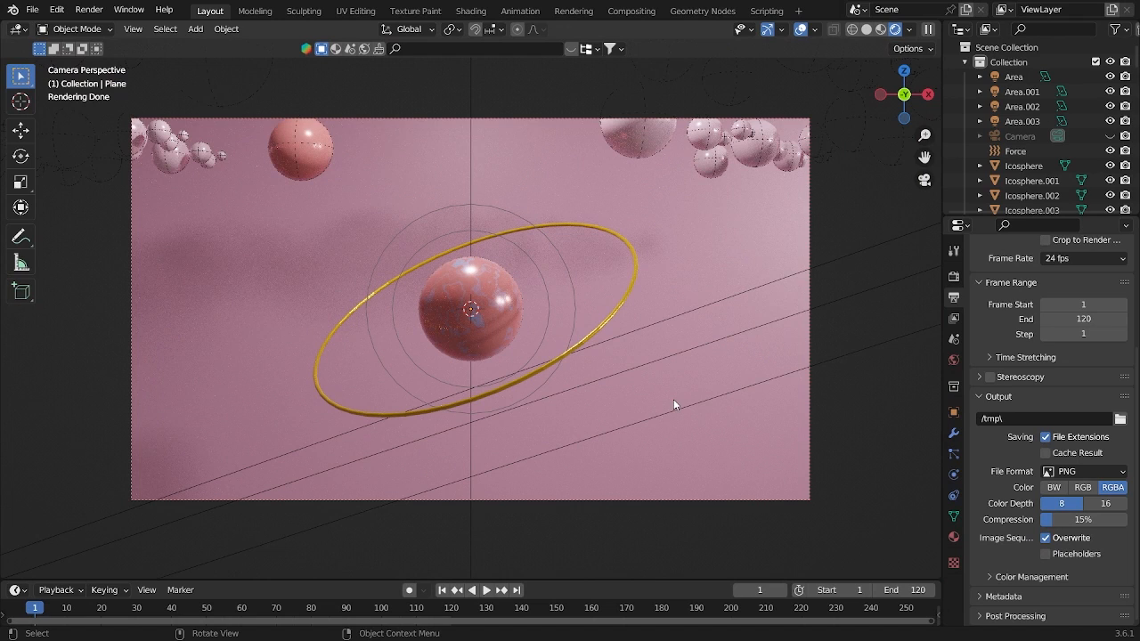
mouse_move(669, 402)
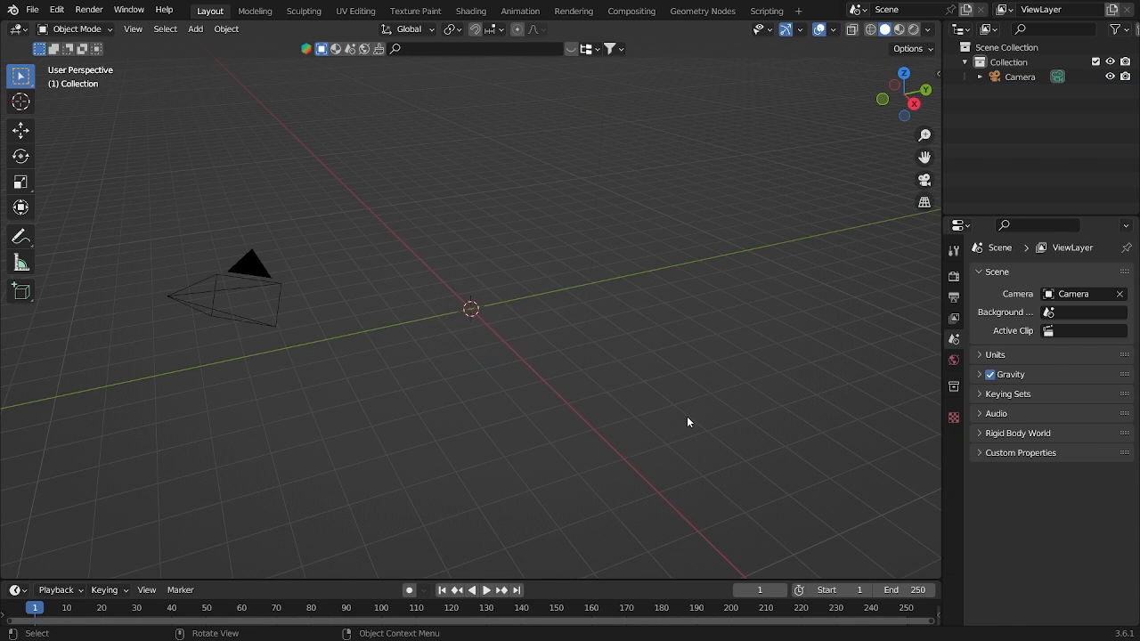
click(195, 28)
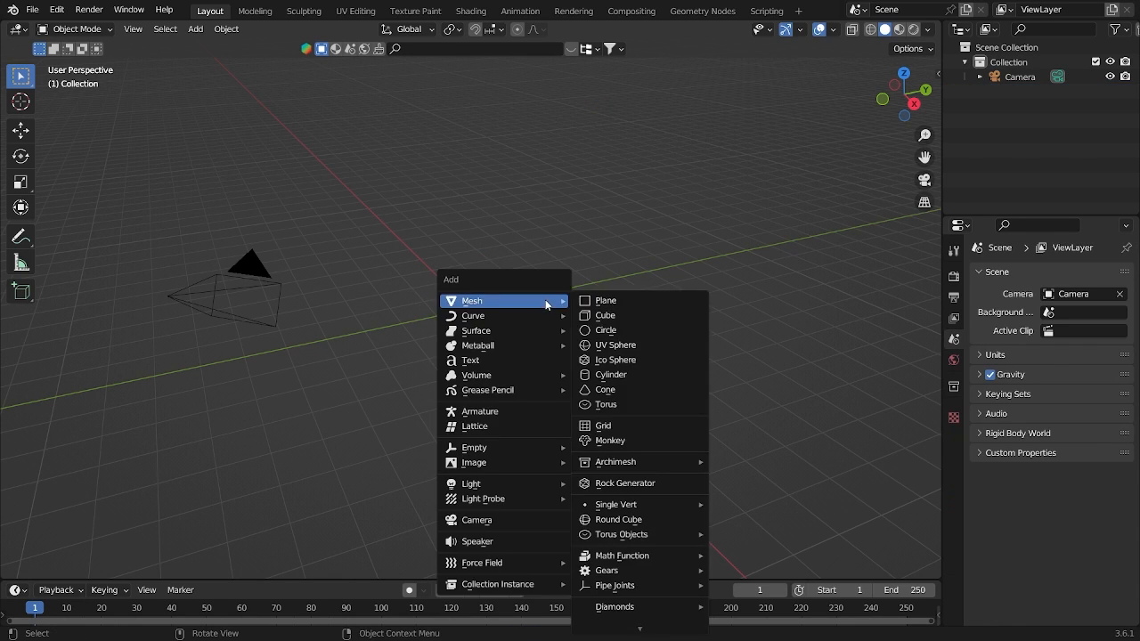
click(616, 360)
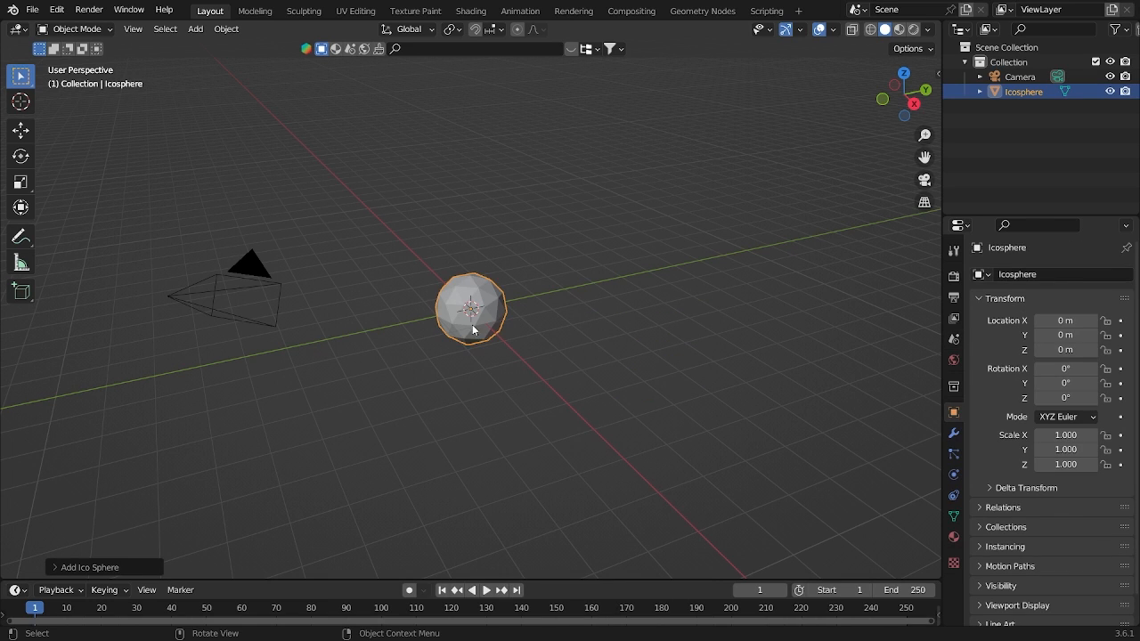
Step: Give the icosphere 4 subdivisions and smooth shading
click(85, 568)
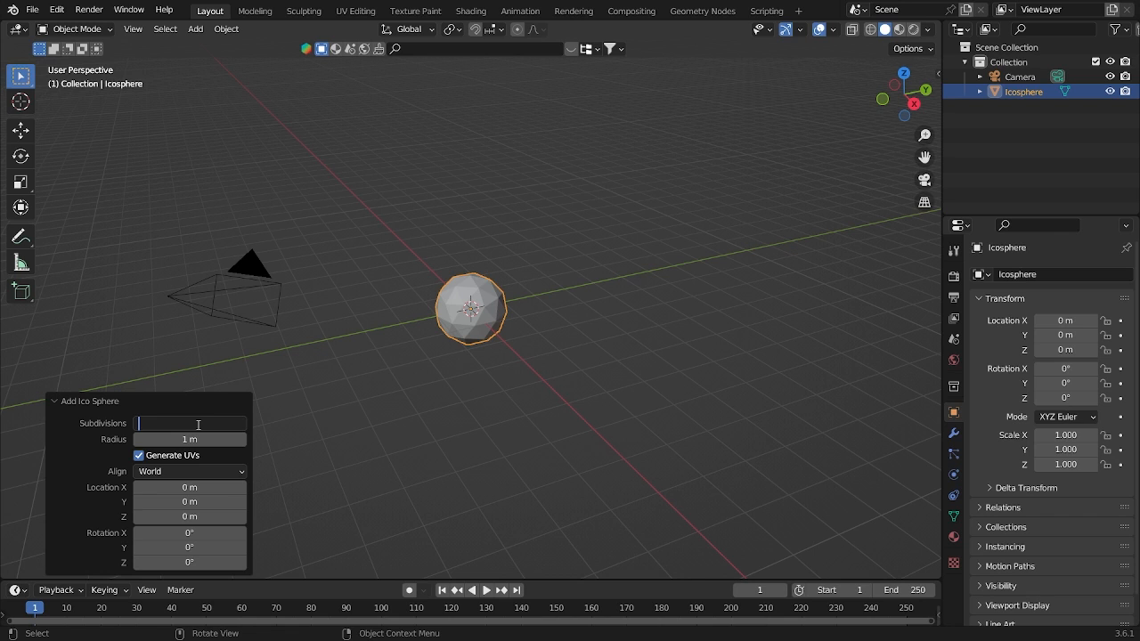
text(4)
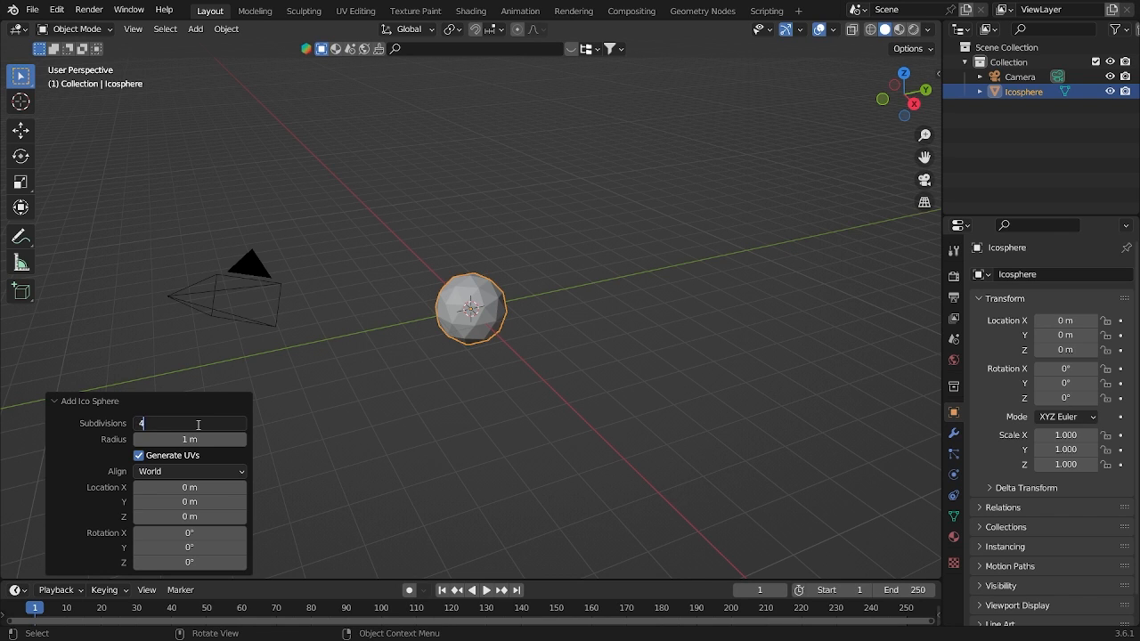
right_click(471, 309)
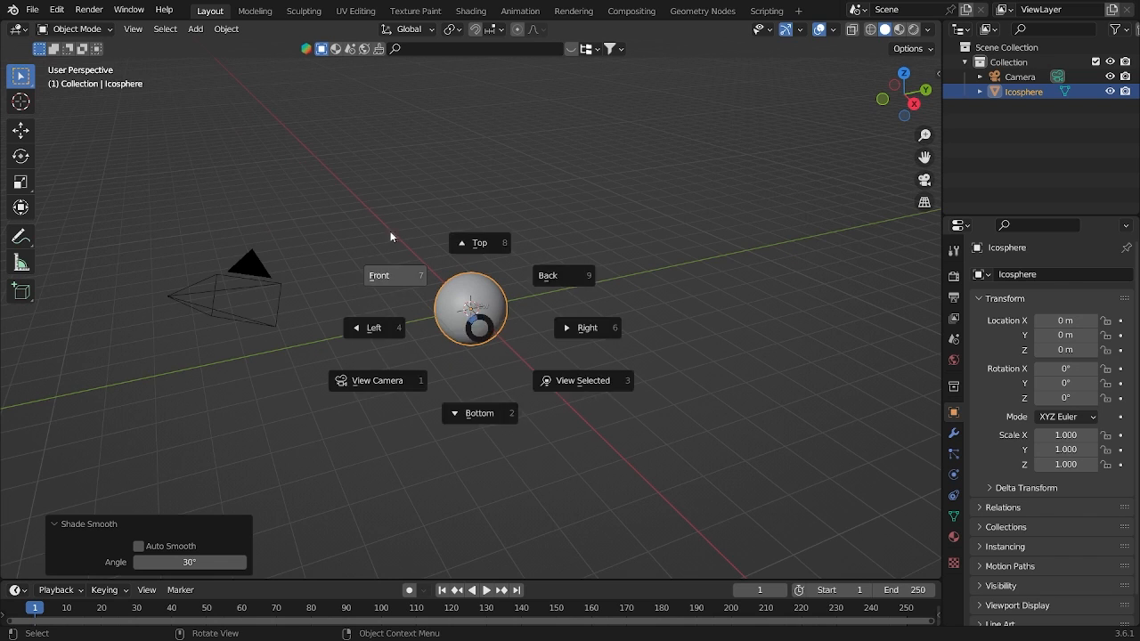
click(376, 381)
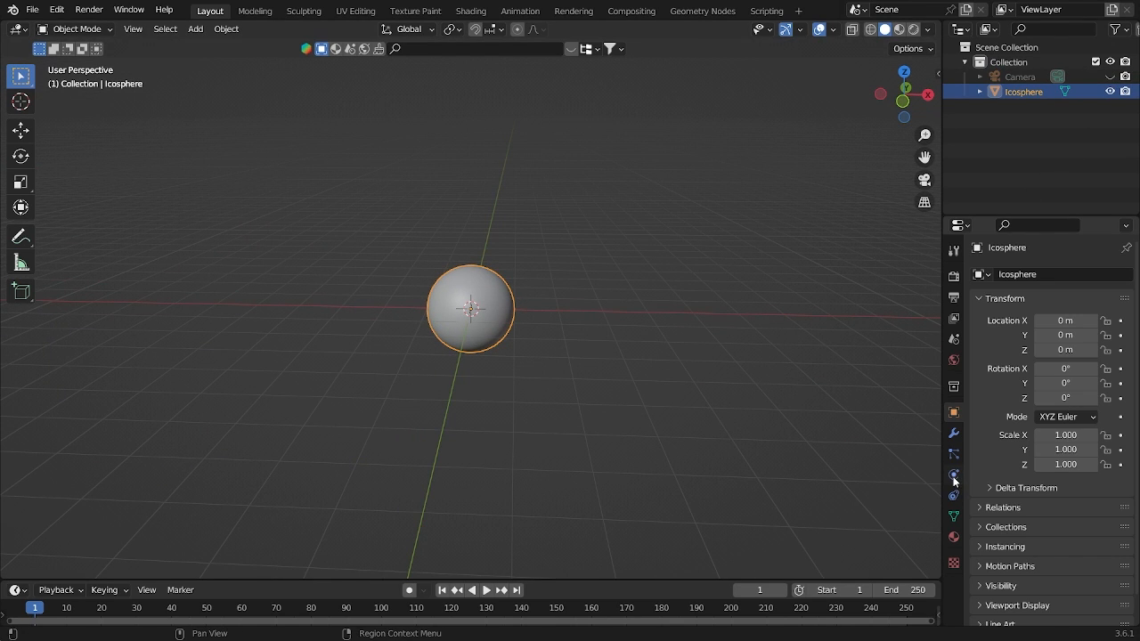
Step: Make the icosphere a Passive rigid body and its raised duplicate an Active rigid body
click(953, 474)
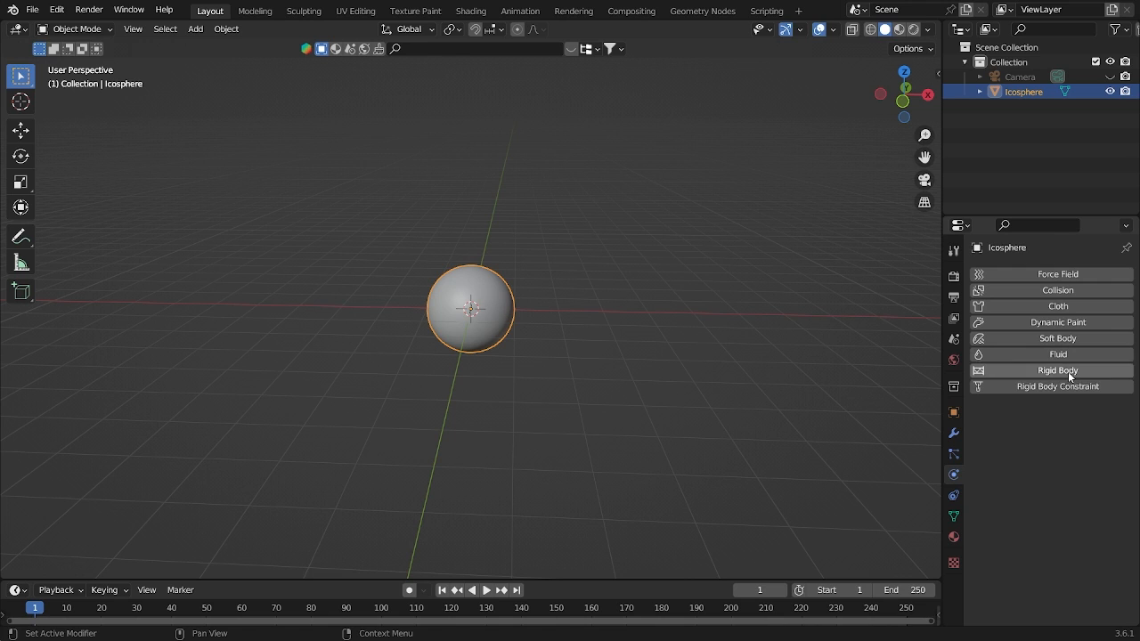
click(1057, 369)
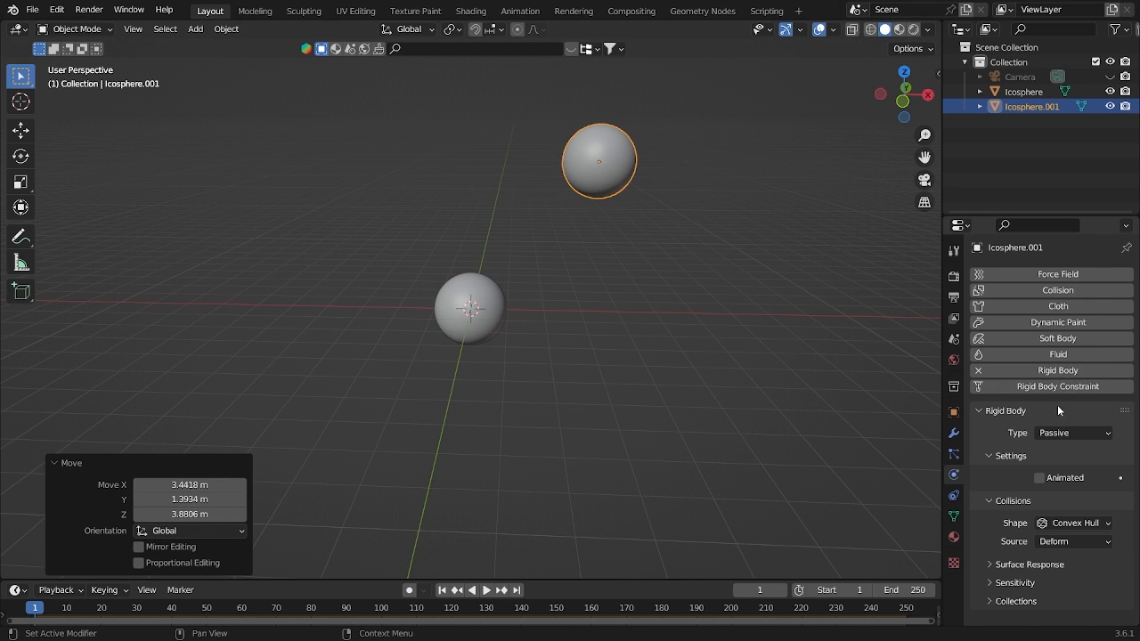
click(1072, 433)
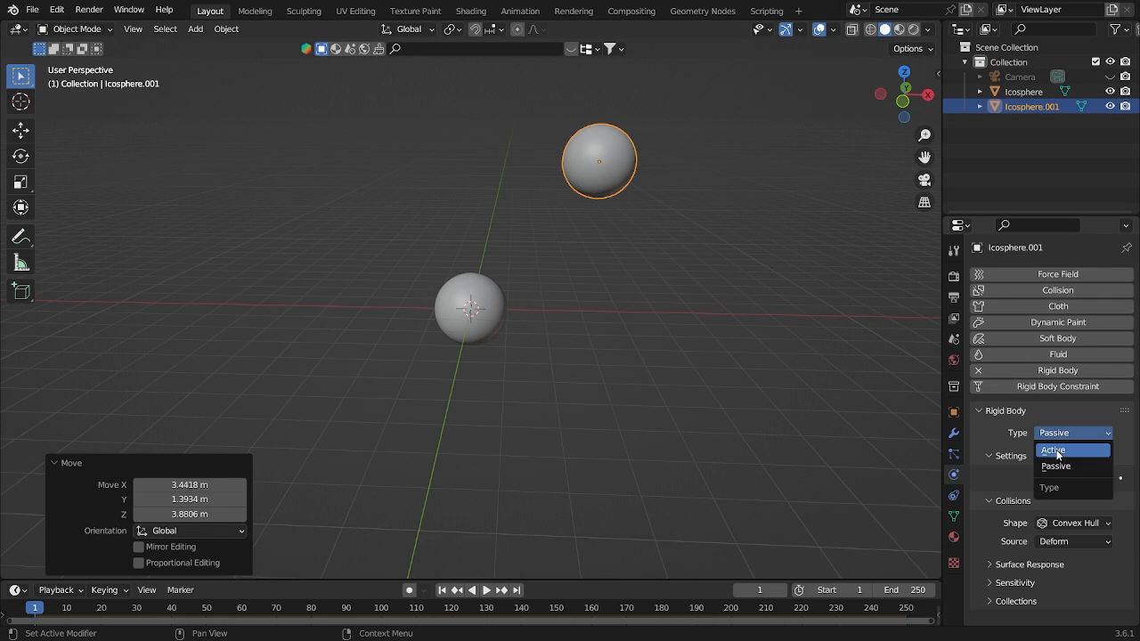
click(1055, 450)
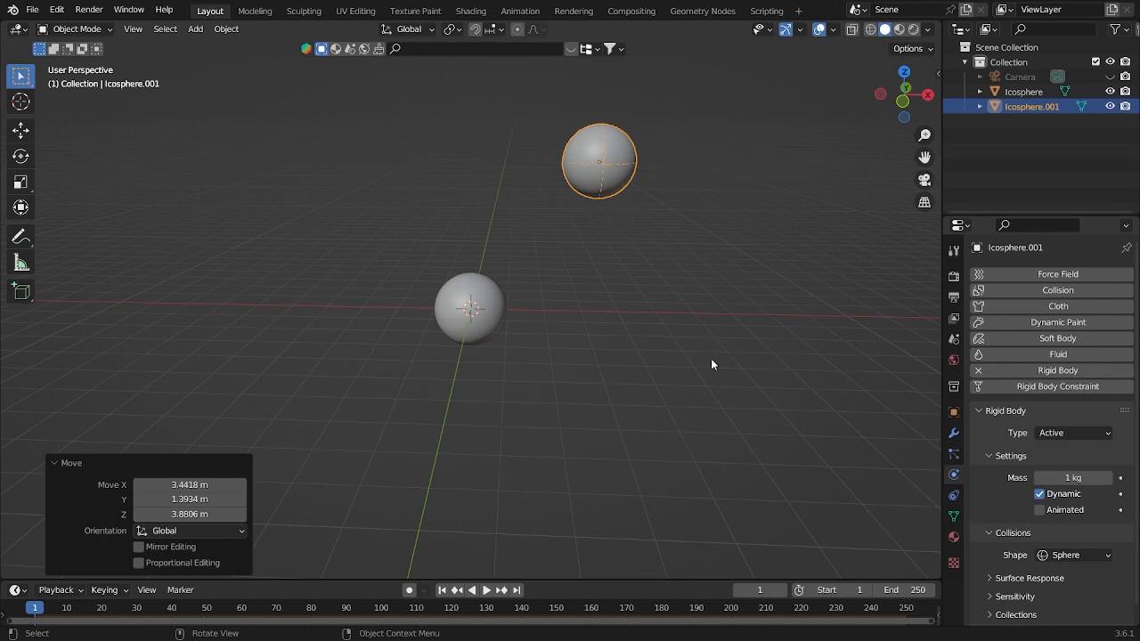
mouse_move(835, 337)
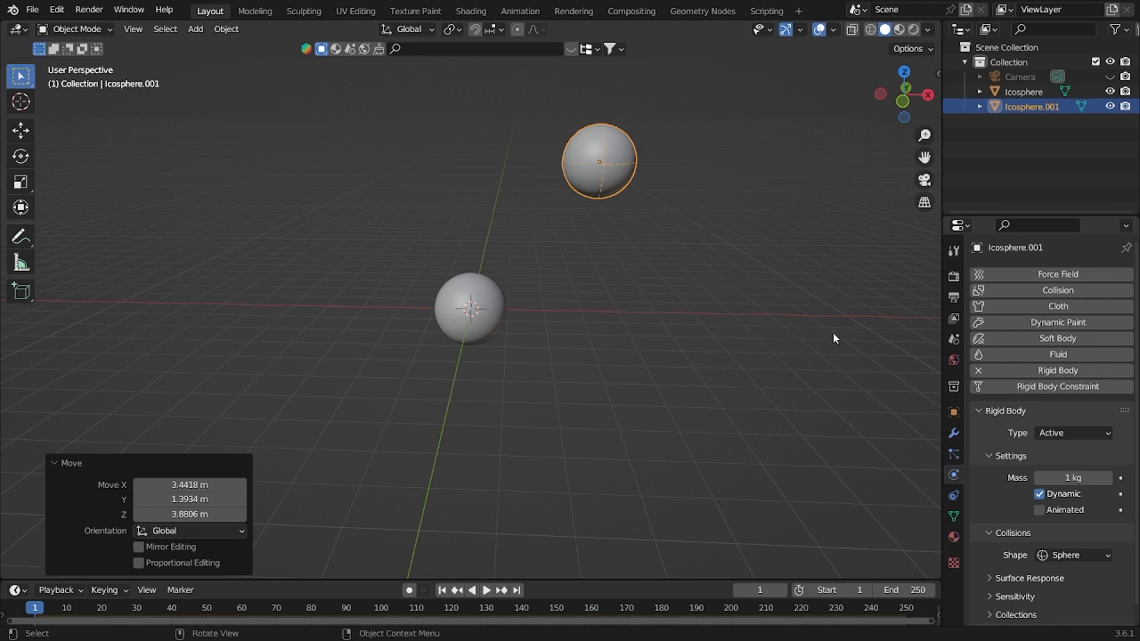
Step: Add a force field at the origin, turn off scene gravity, and set strength -800
click(195, 29)
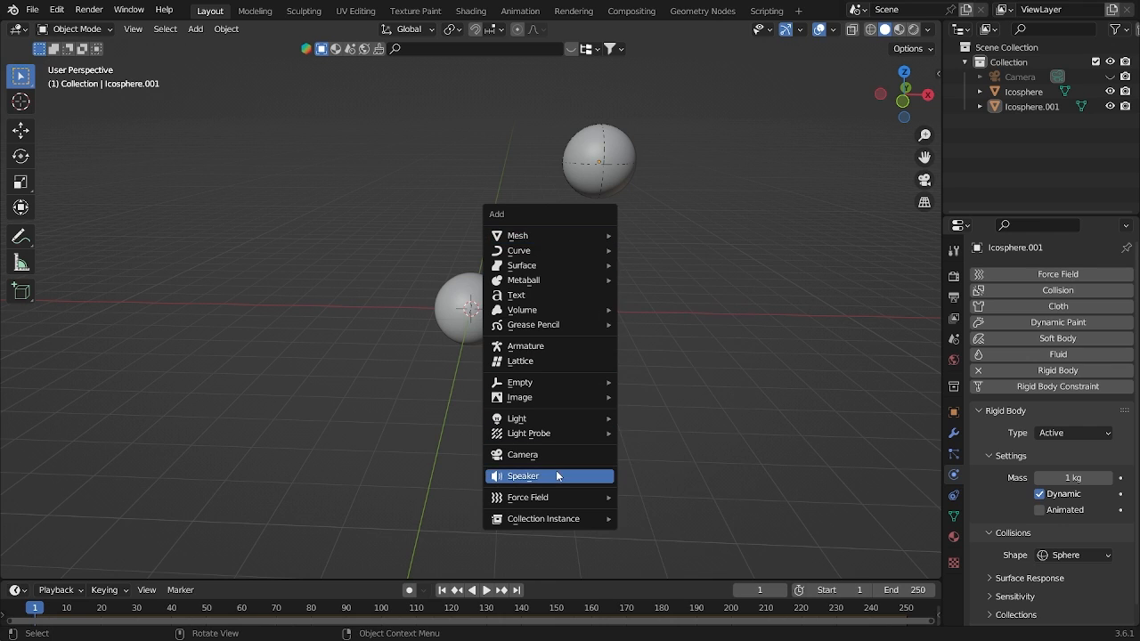
mouse_move(528, 498)
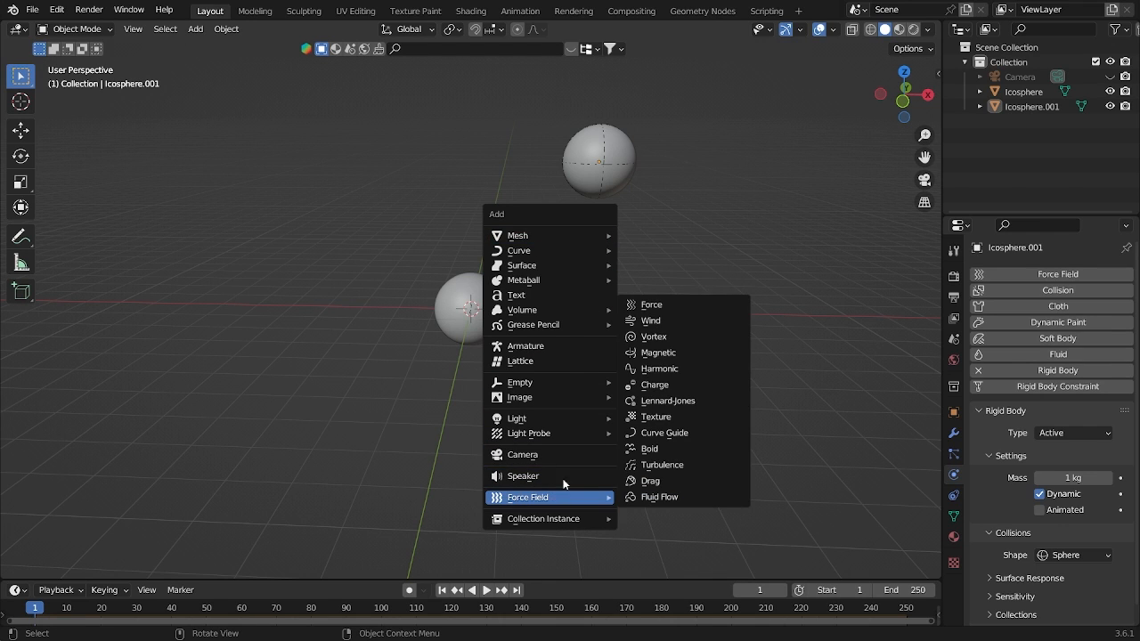
click(651, 304)
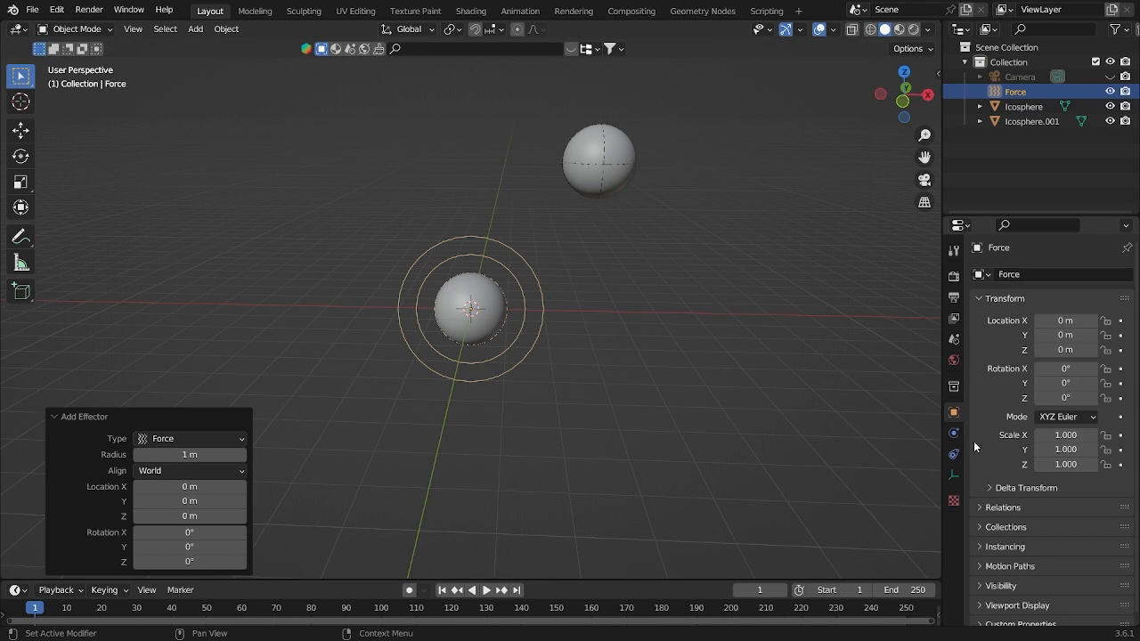
click(954, 338)
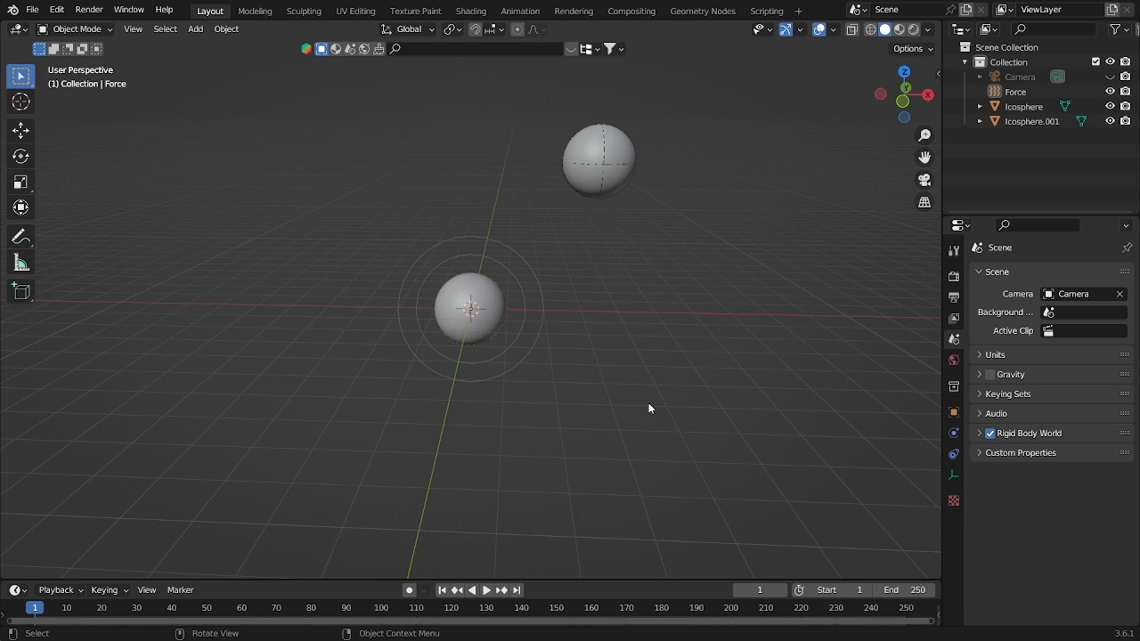
click(487, 592)
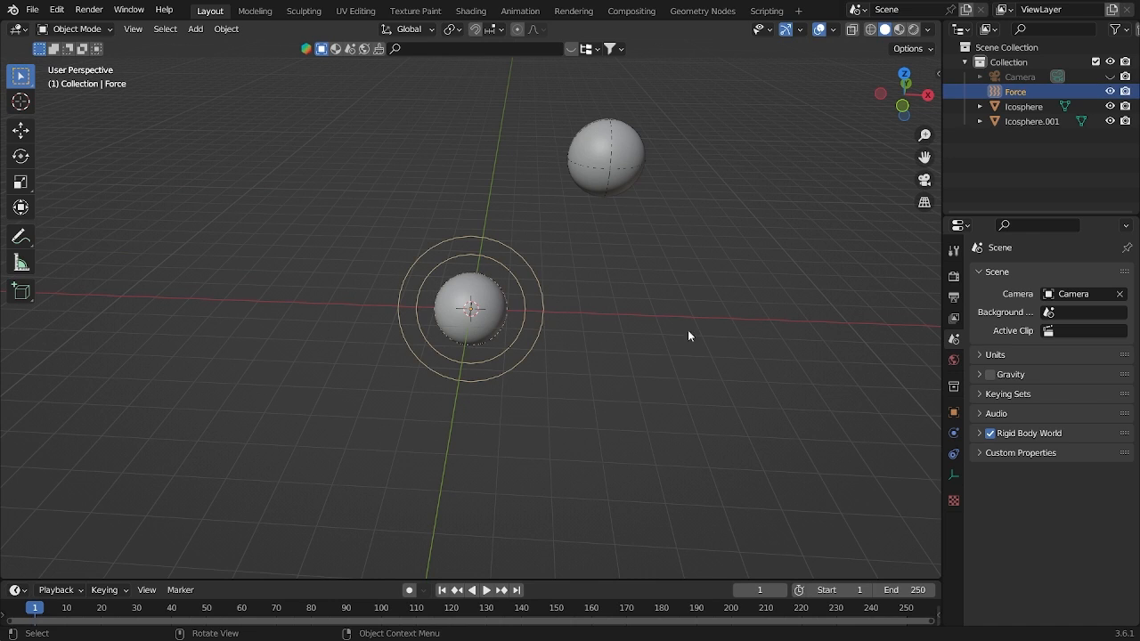
click(953, 453)
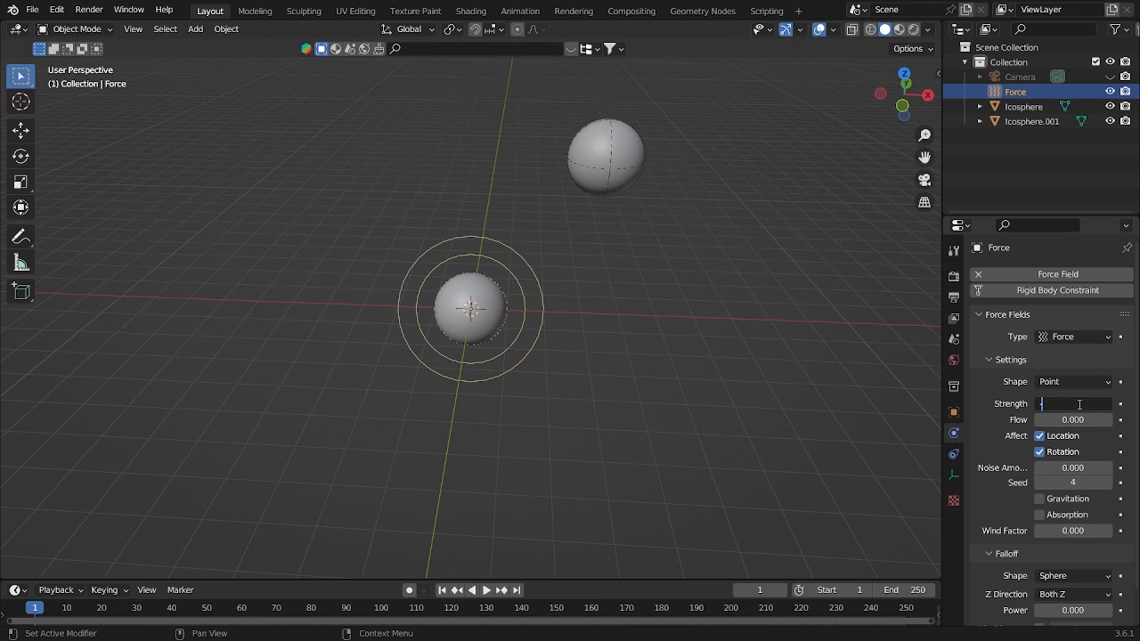
text(-800)
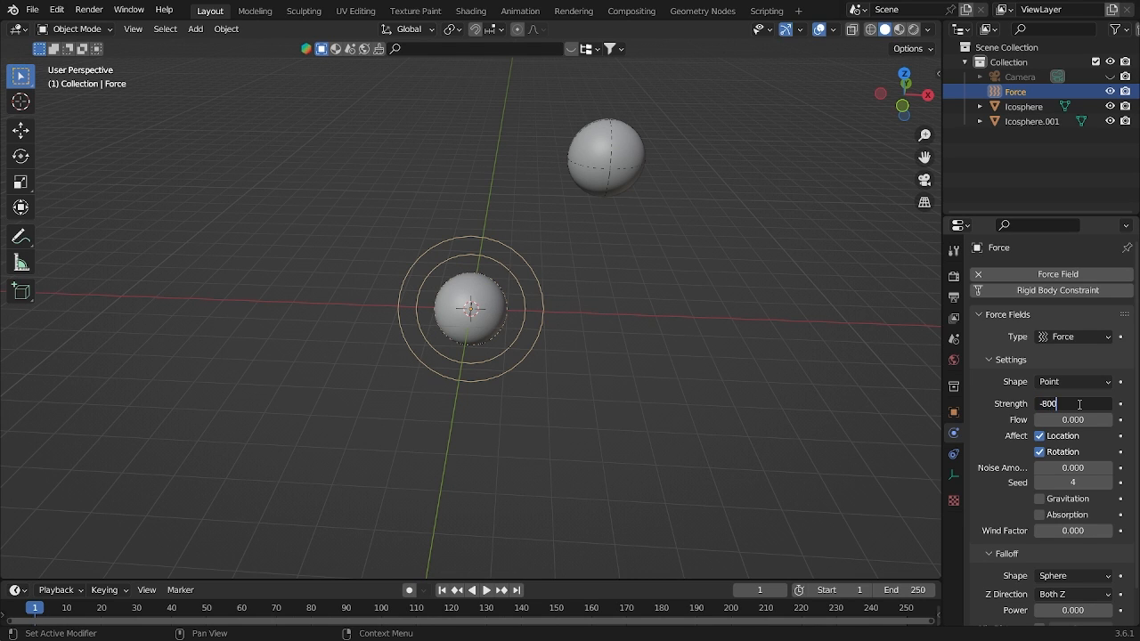
key(Return)
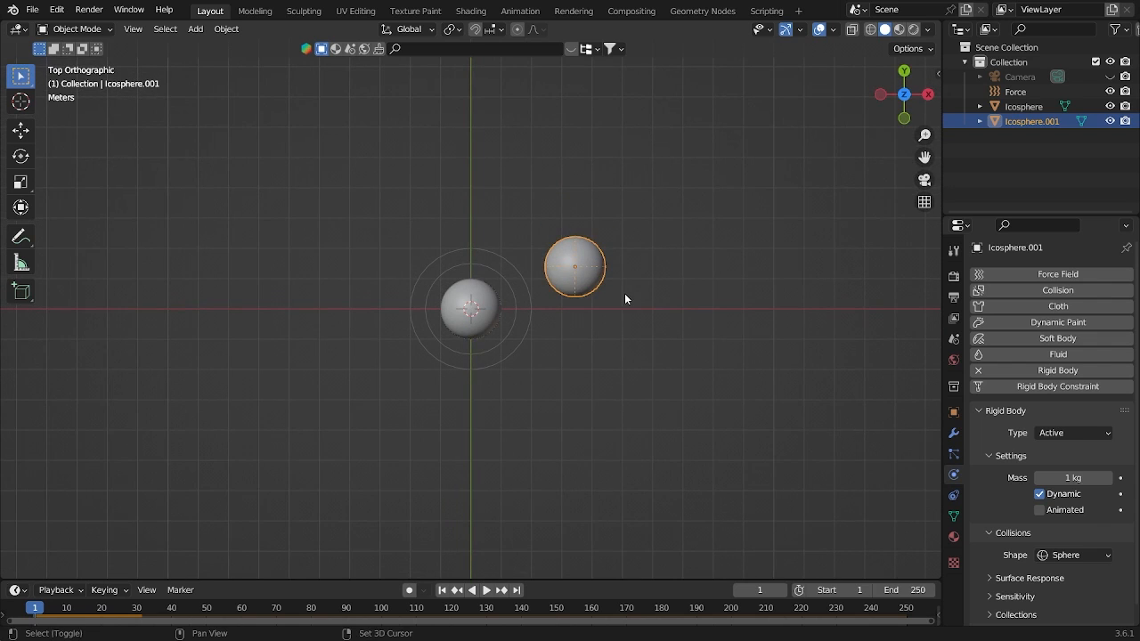
Step: Move the copied rigid-body sphere near the force field and select another sphere
drag(575, 266, 345, 164)
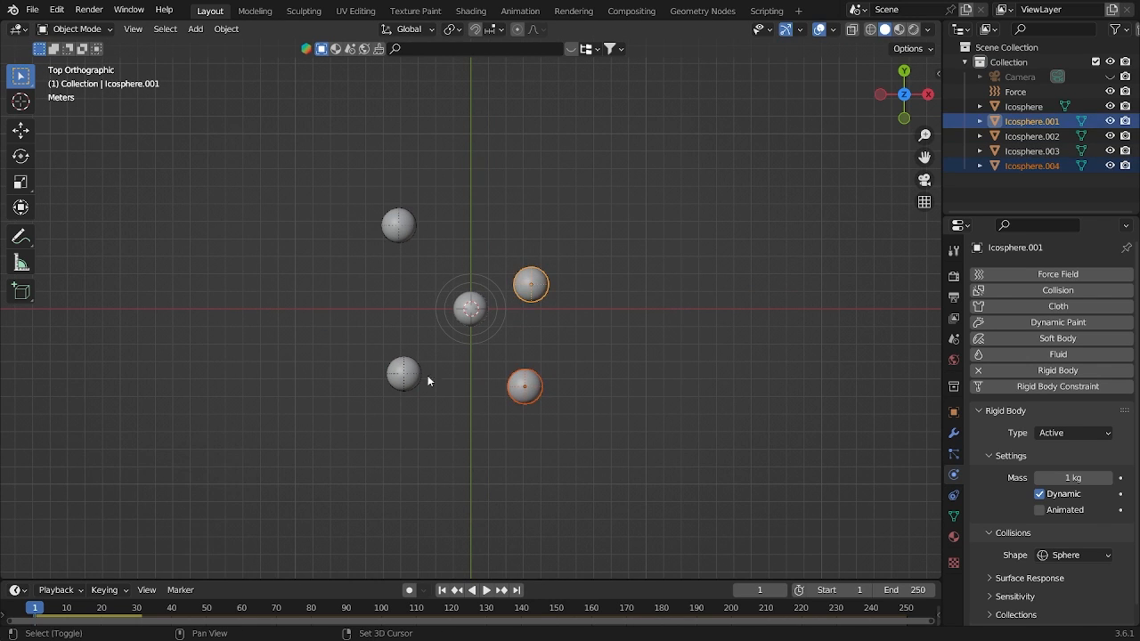
click(523, 386)
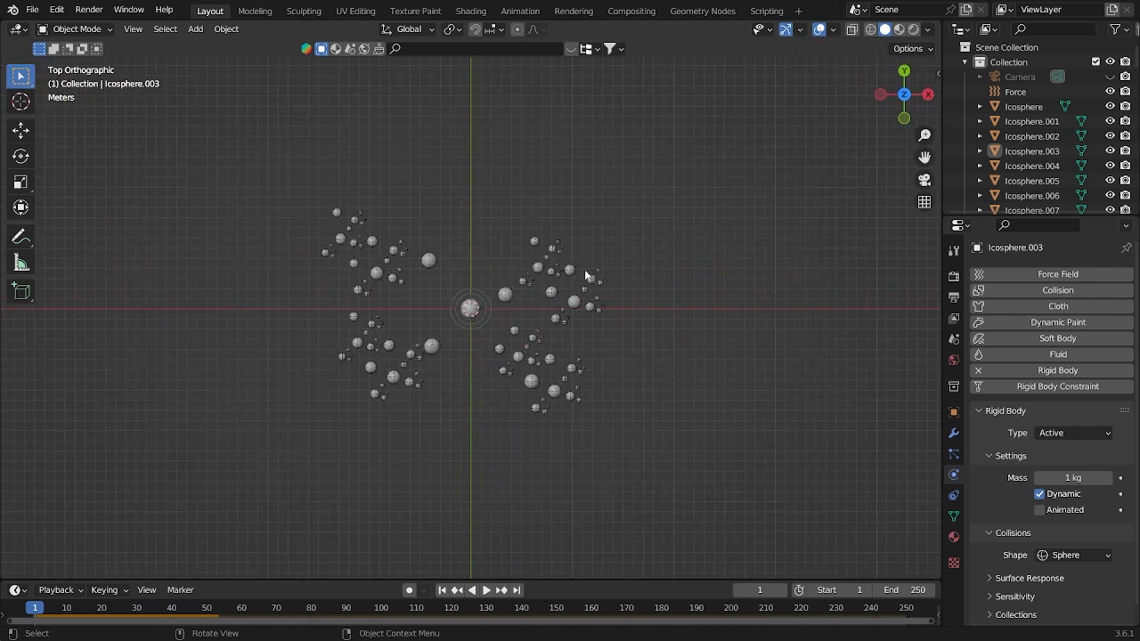
Step: Add a torus at the origin and widen its Major Radius
click(195, 28)
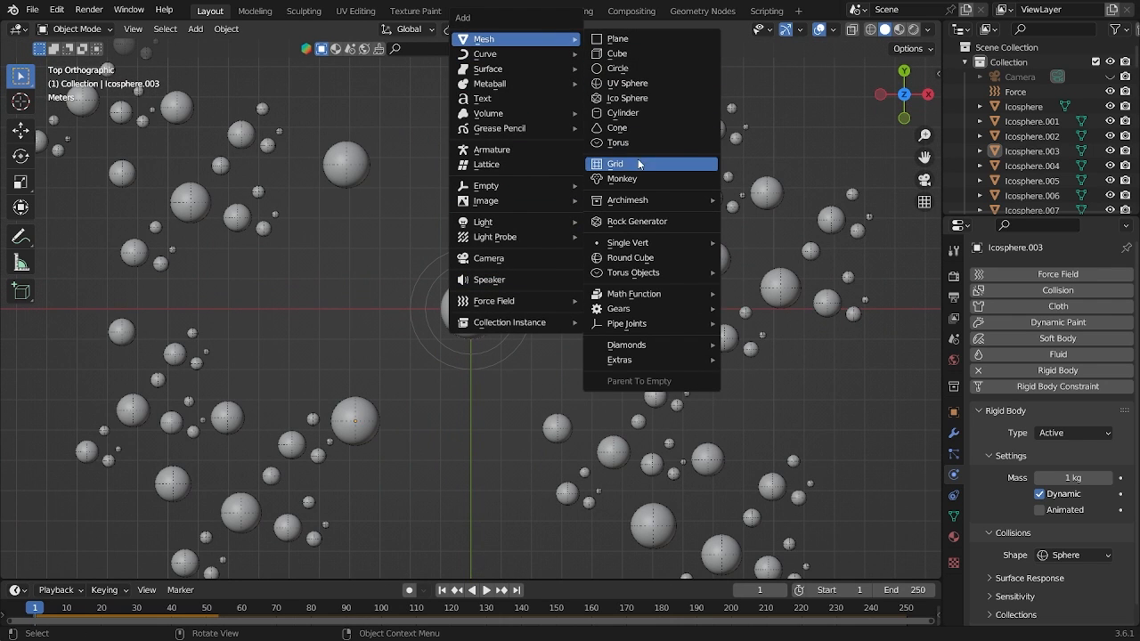
click(617, 143)
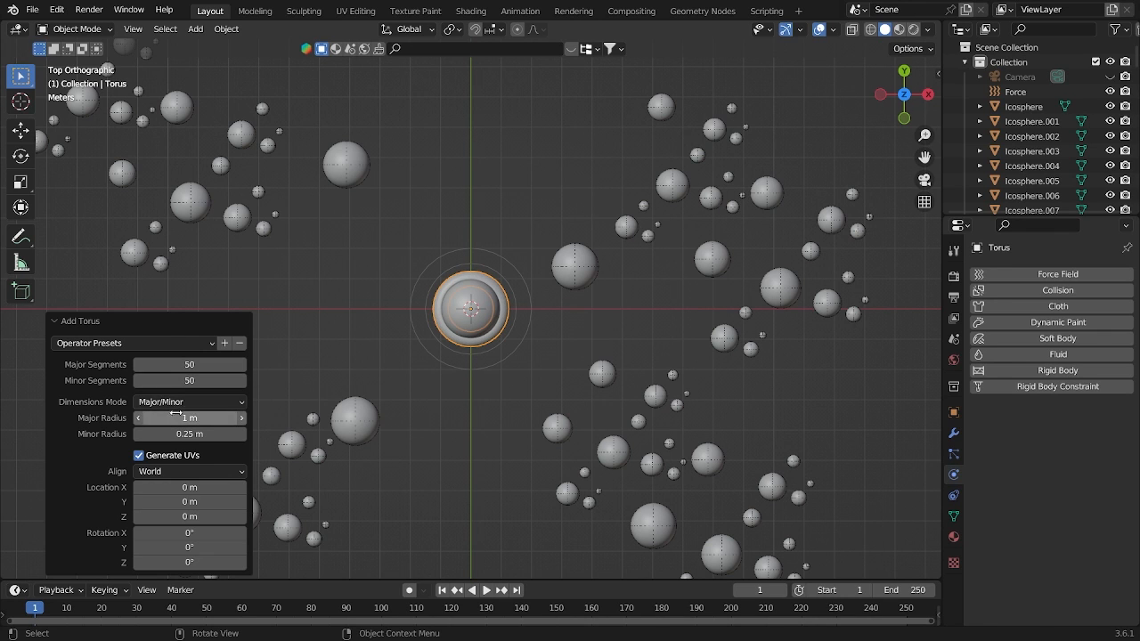
drag(178, 418, 205, 418)
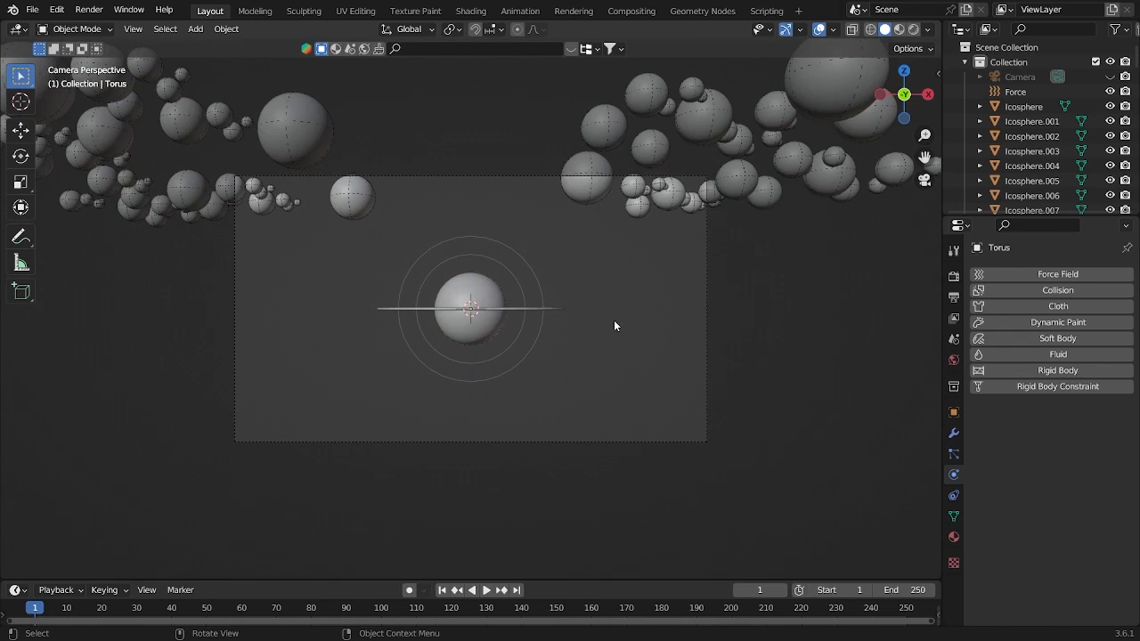
Step: Play the rigid-body simulation and stop on a frame to inspect the clumped spheres
click(487, 590)
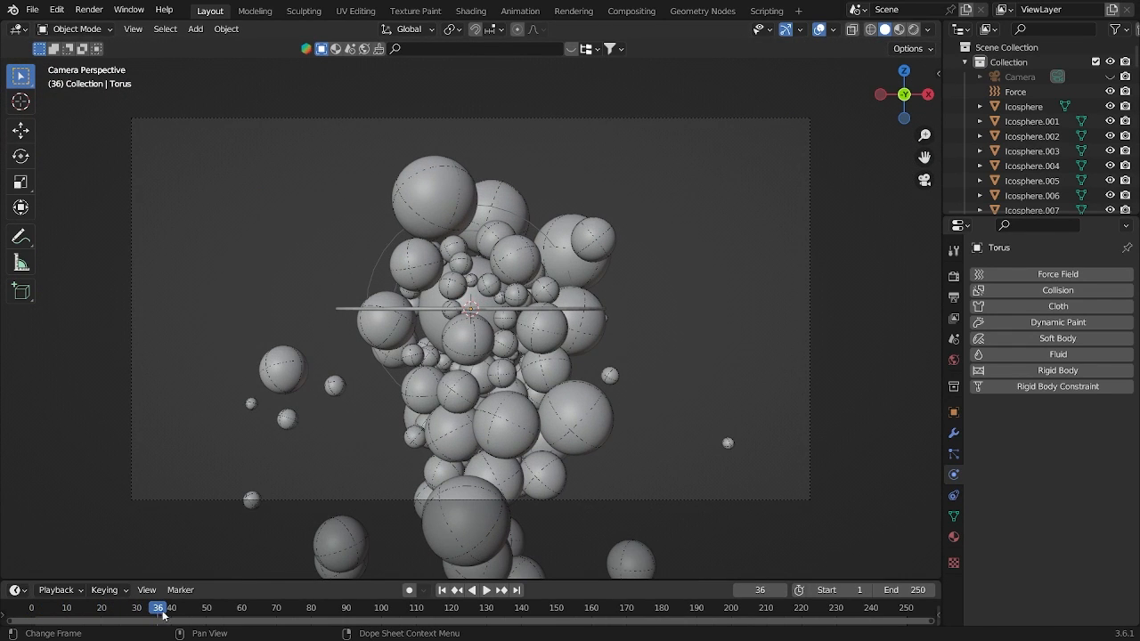
click(484, 591)
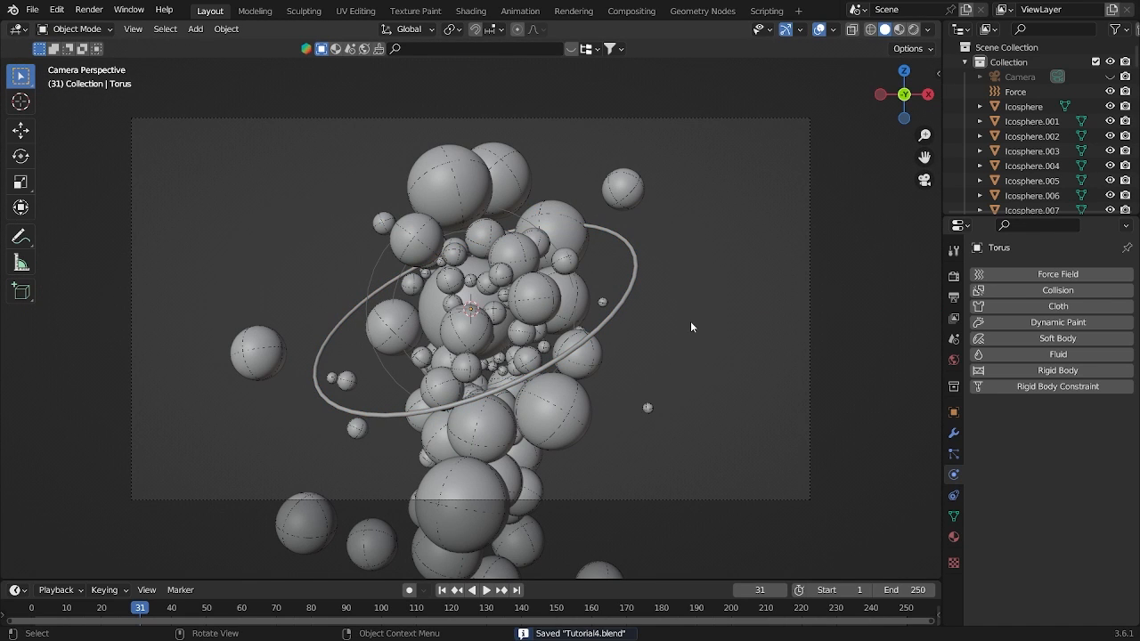
mouse_move(946, 294)
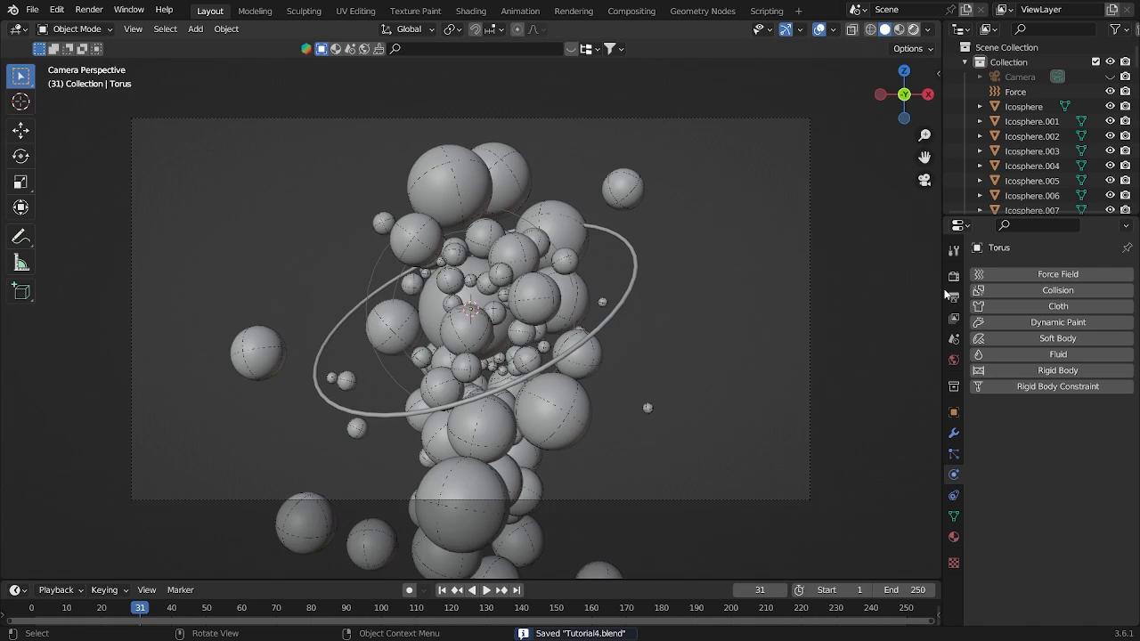
Step: Switch the render engine to Cycles and cap viewport Max Samples at 10
click(1085, 274)
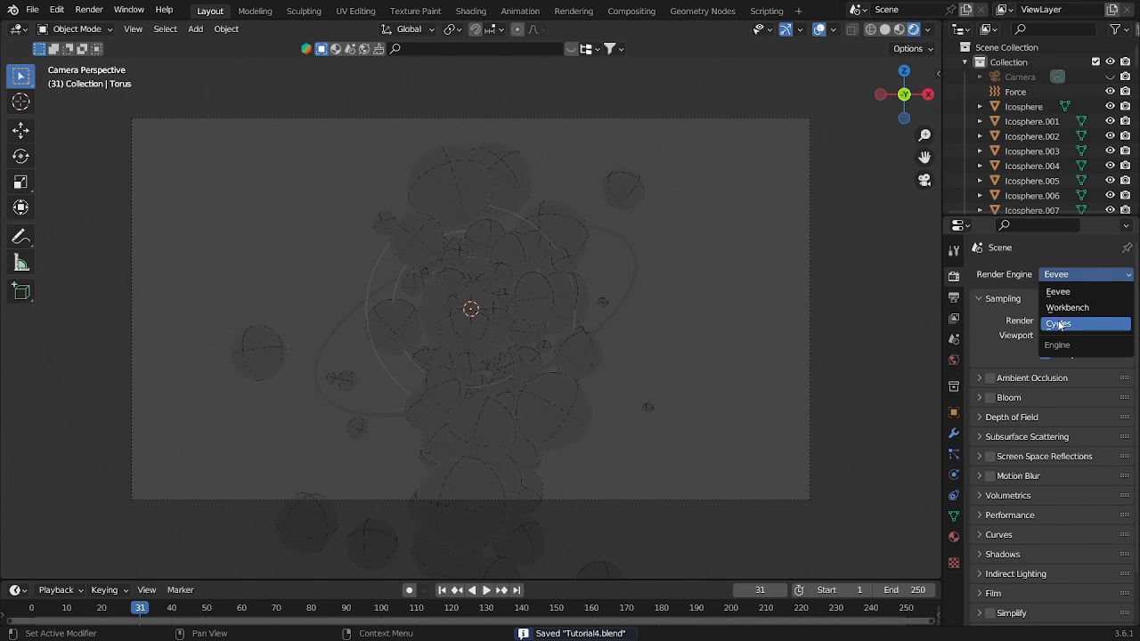
click(1057, 323)
text(1)
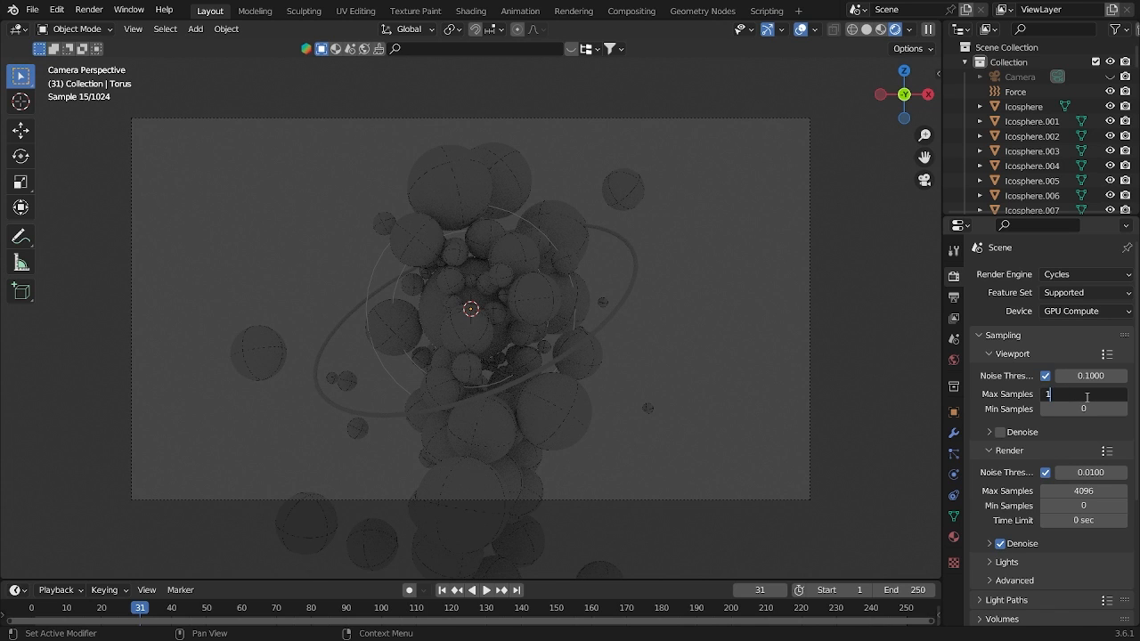
click(194, 28)
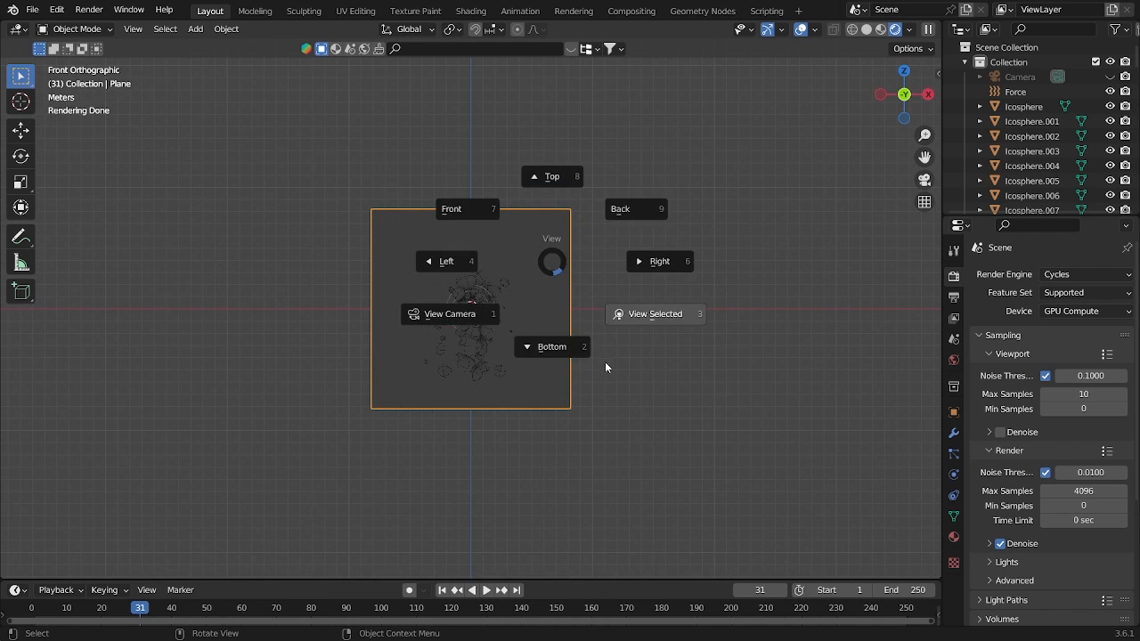
Step: Return to the camera view and add an area light high above the spheres
click(450, 314)
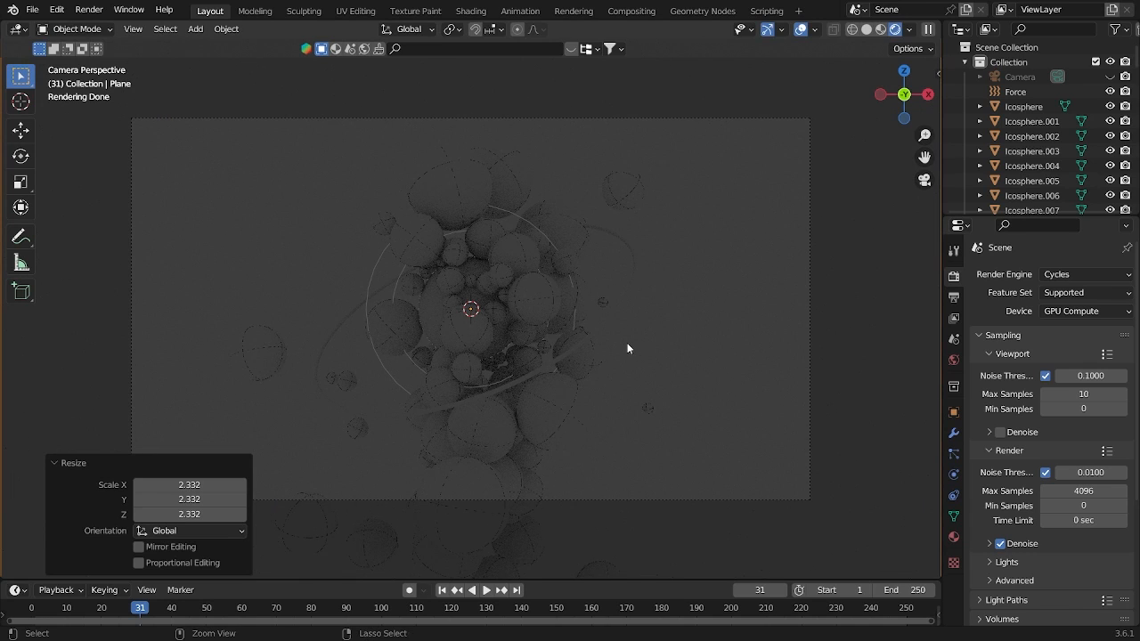
click(195, 28)
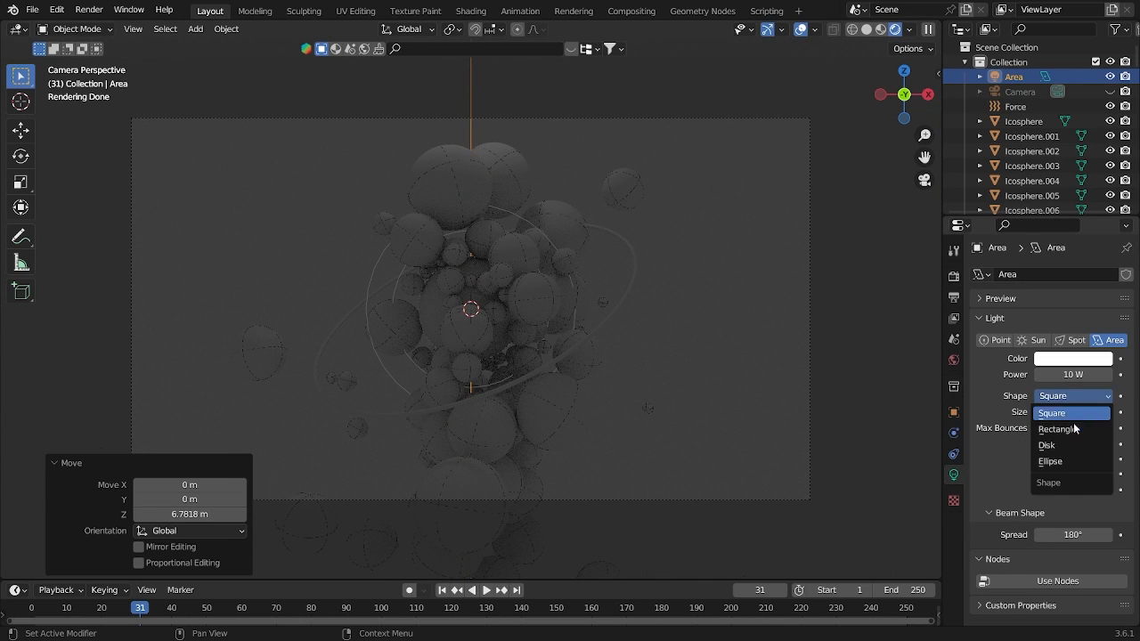
Step: Make the area light an ellipse and duplicate it, rotating copies toward the spheres
click(1051, 461)
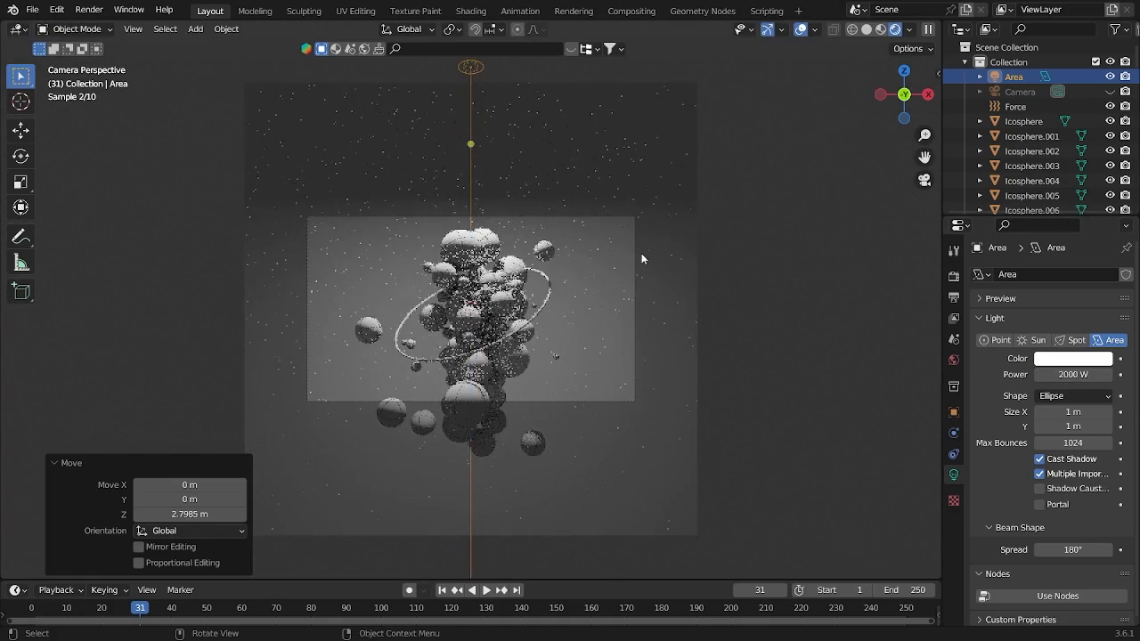
key(KP_1)
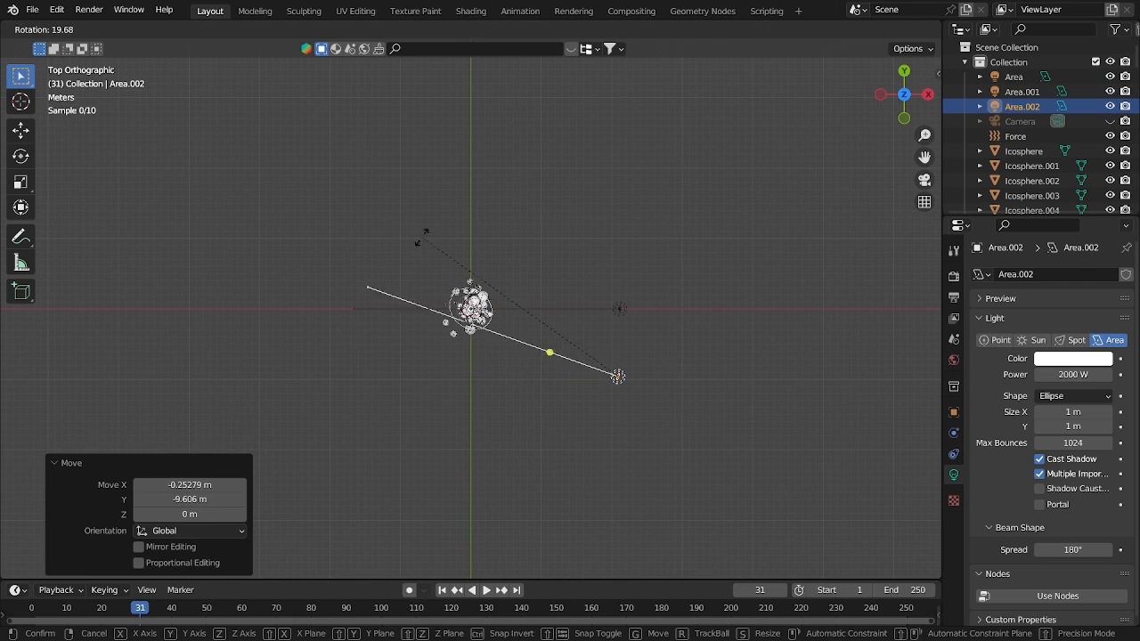
key(shift+d)
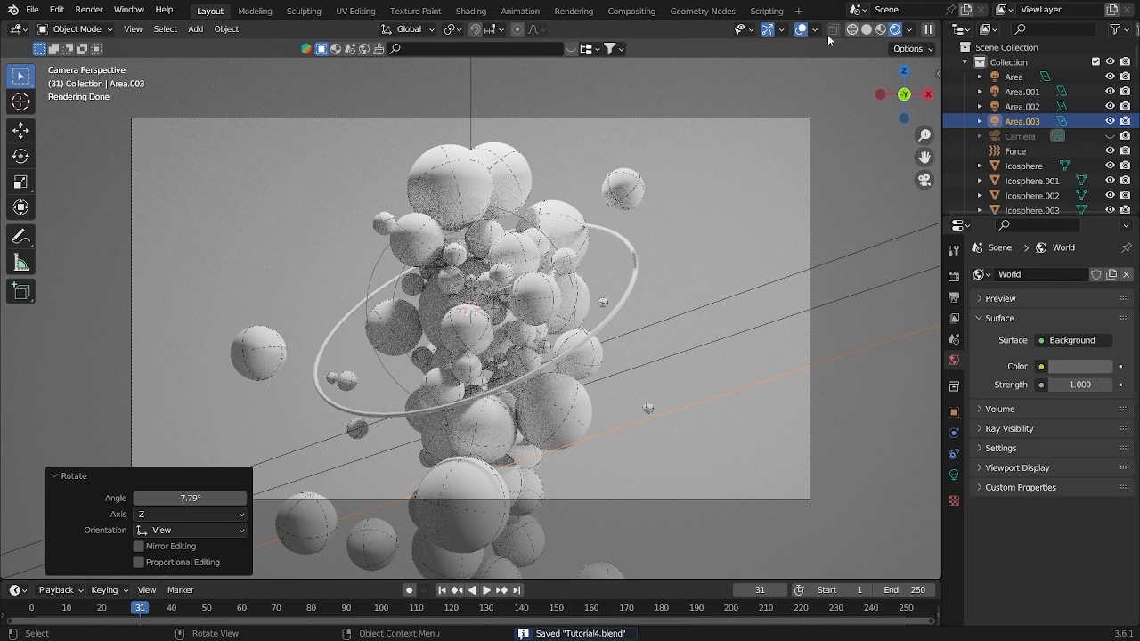
Step: Open the output settings, then move to the Shading workspace
click(954, 297)
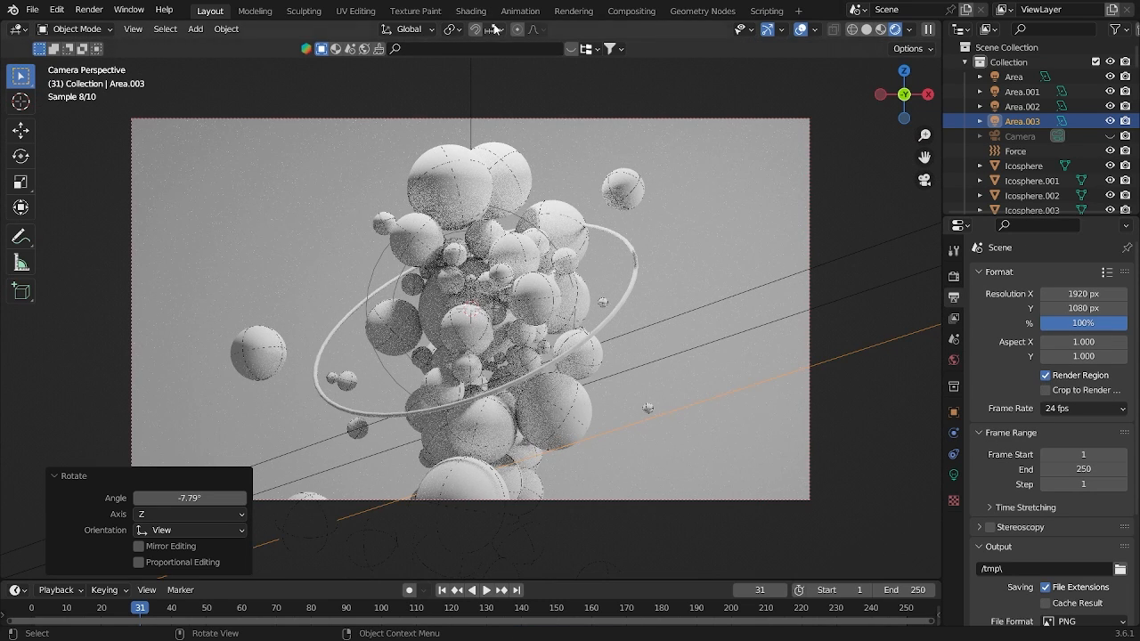
click(469, 11)
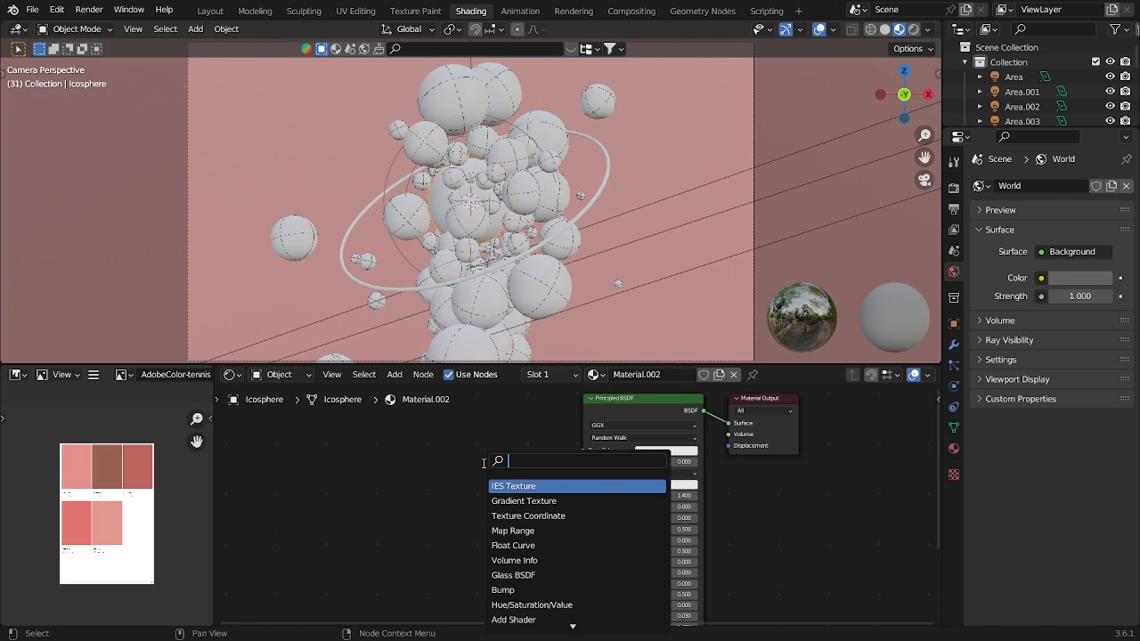
Step: Add Color Ramp, Musgrave Texture and Texture Coordinate nodes, then slide the ramp's end stop inward
text(colo)
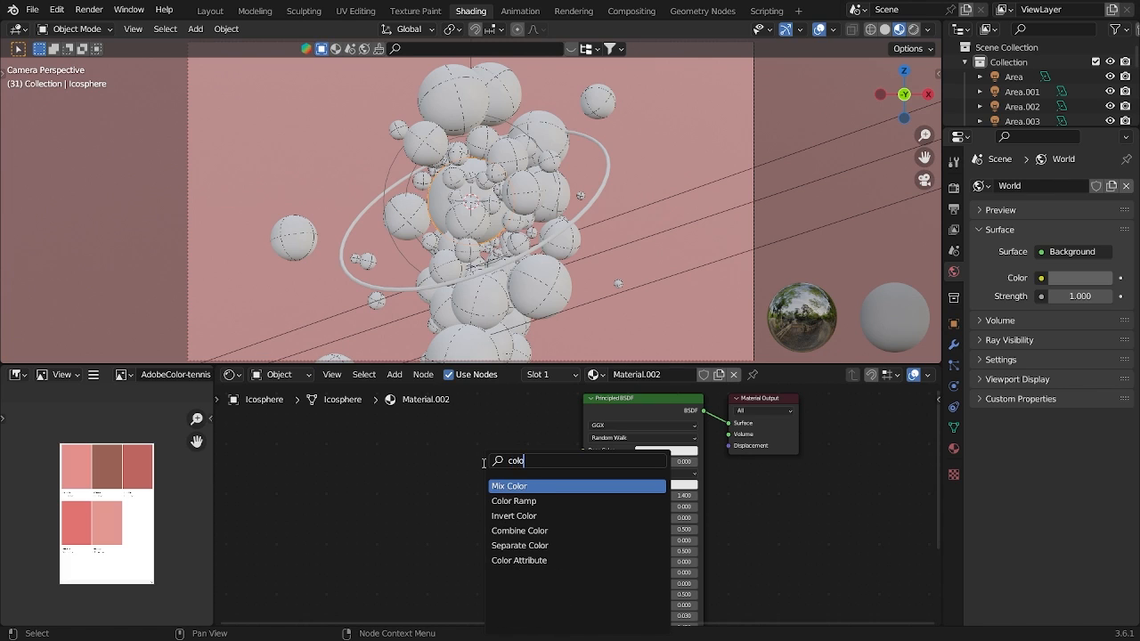
click(513, 501)
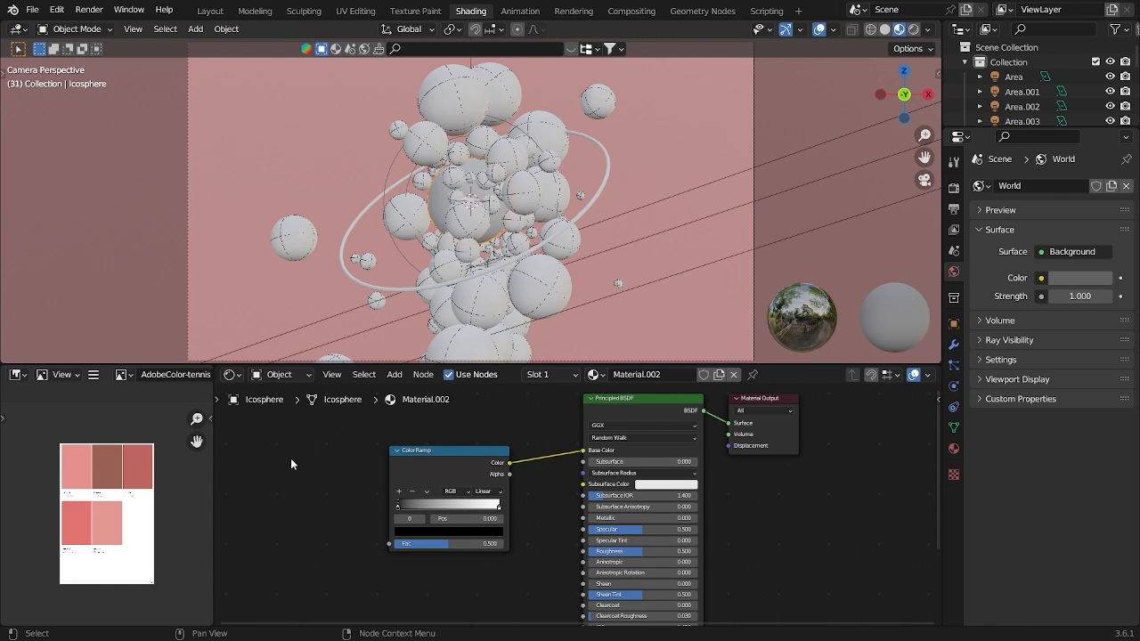
text(mus)
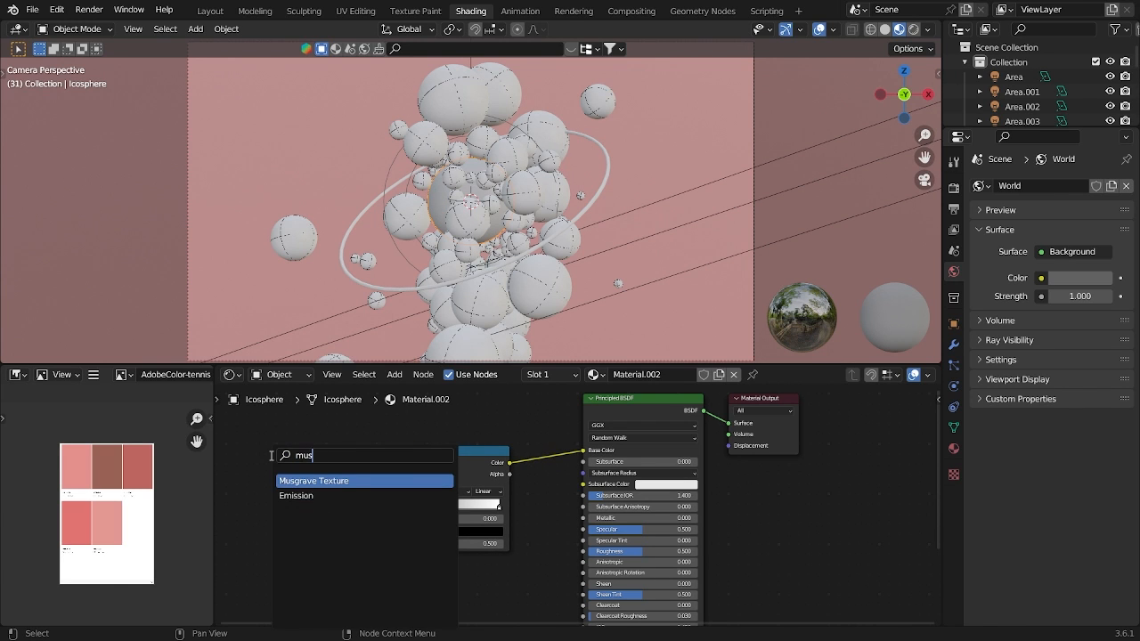
click(314, 481)
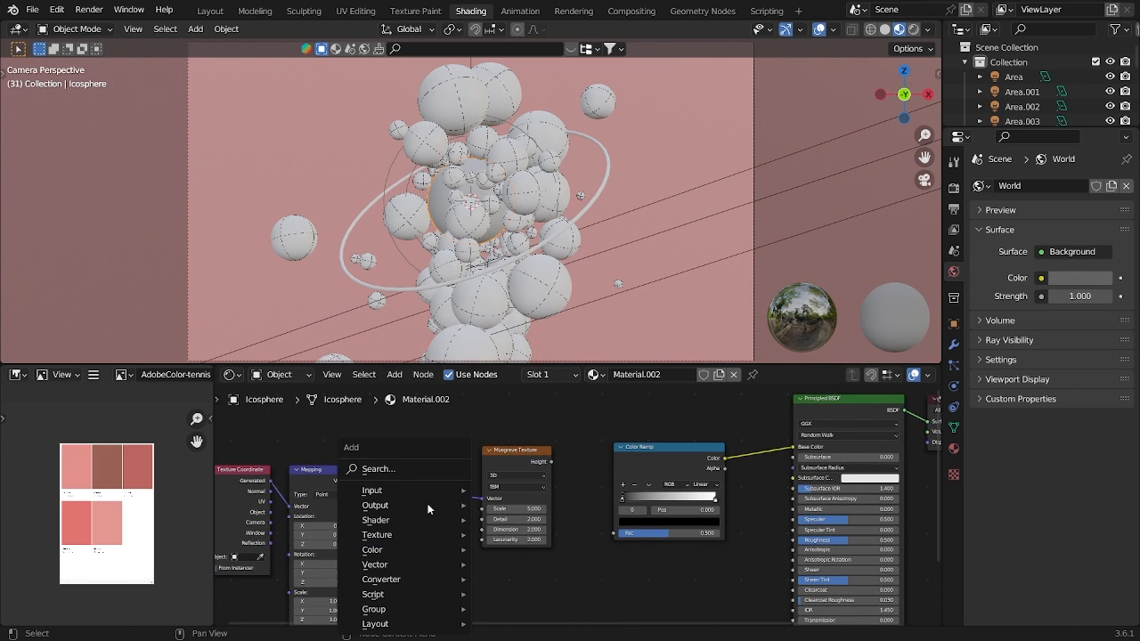
text(no)
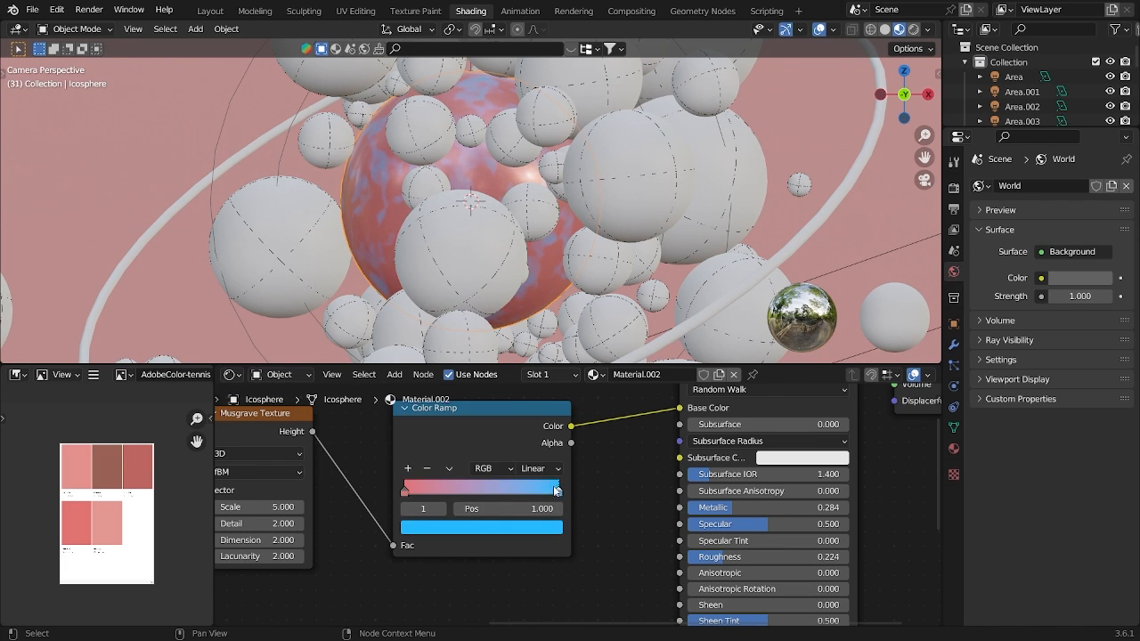
drag(555, 487, 530, 487)
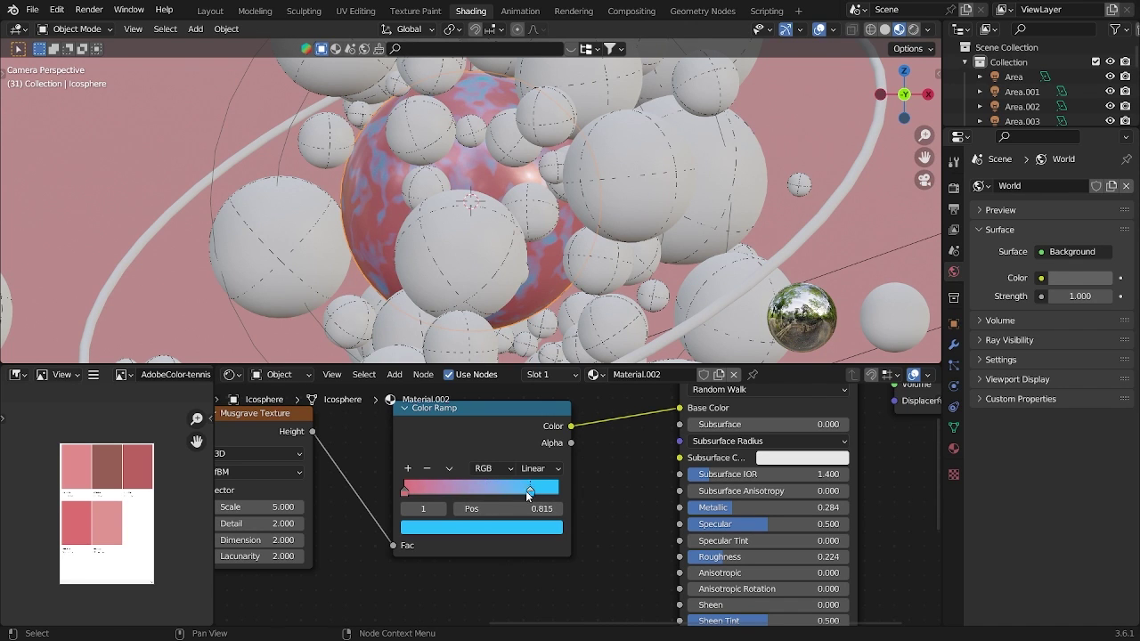
drag(529, 488, 428, 488)
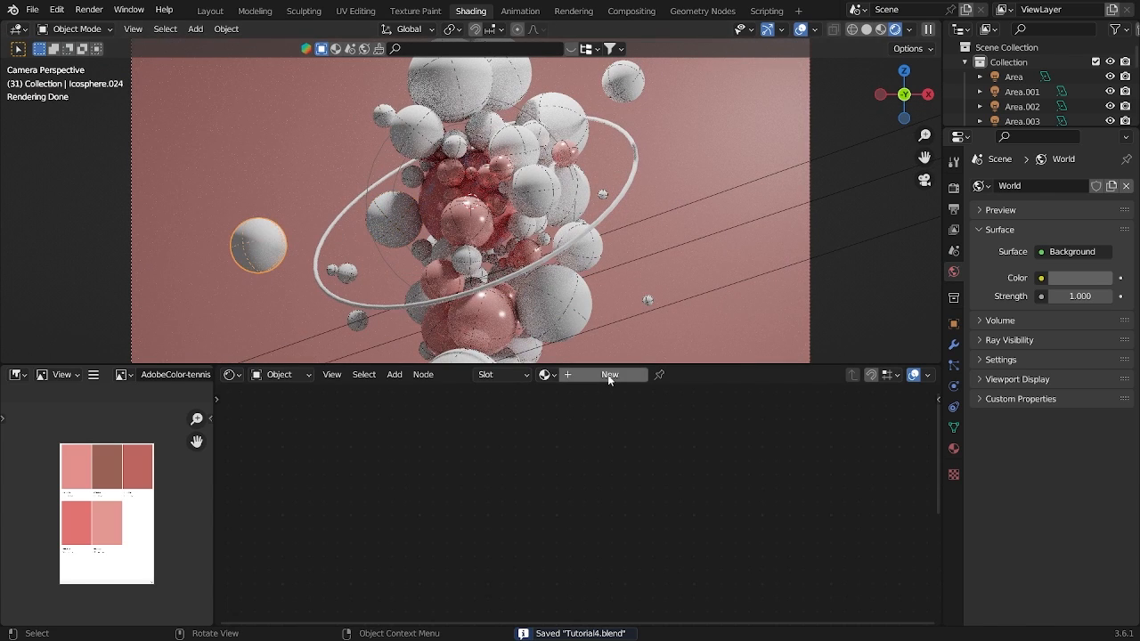
Step: Create a new sphere material with a pink base colour, then select the backdrop plane
click(609, 375)
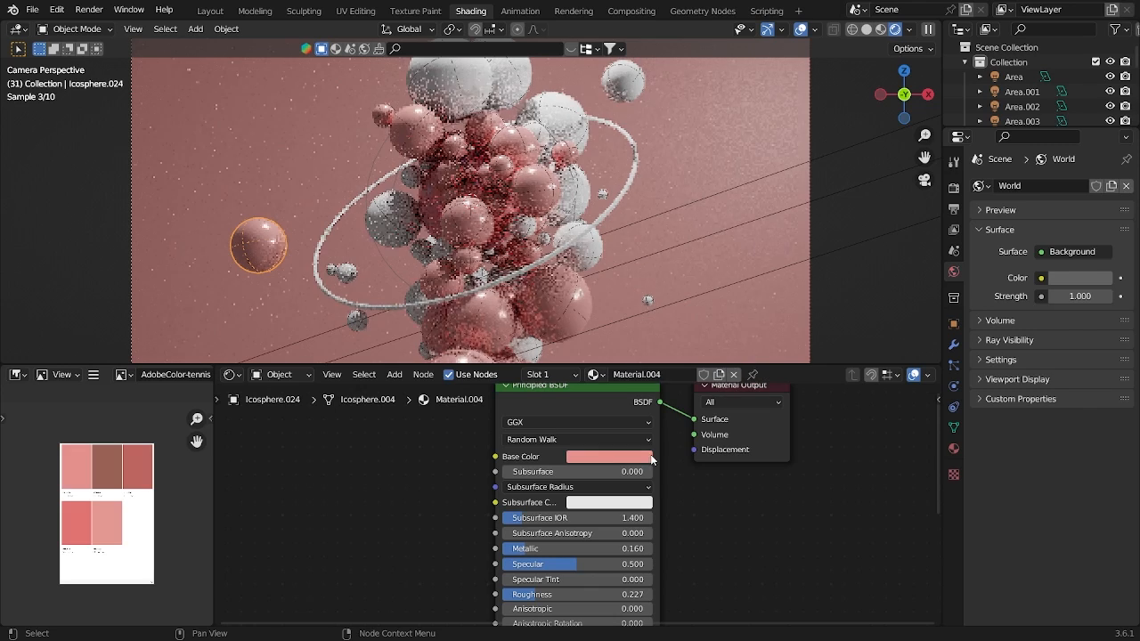
click(608, 457)
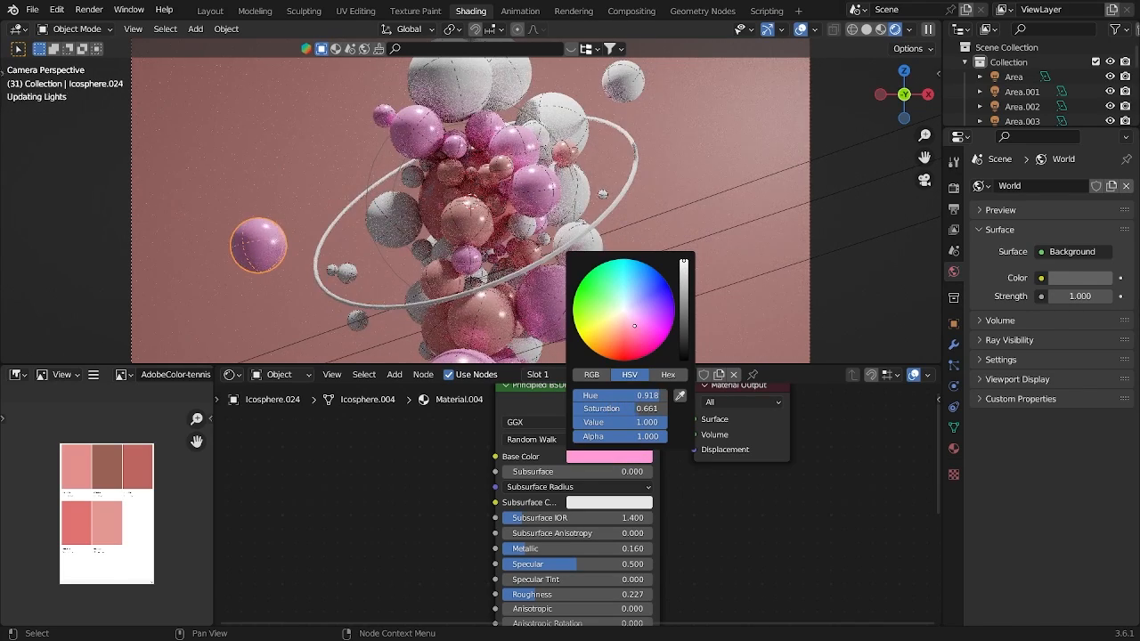
click(459, 102)
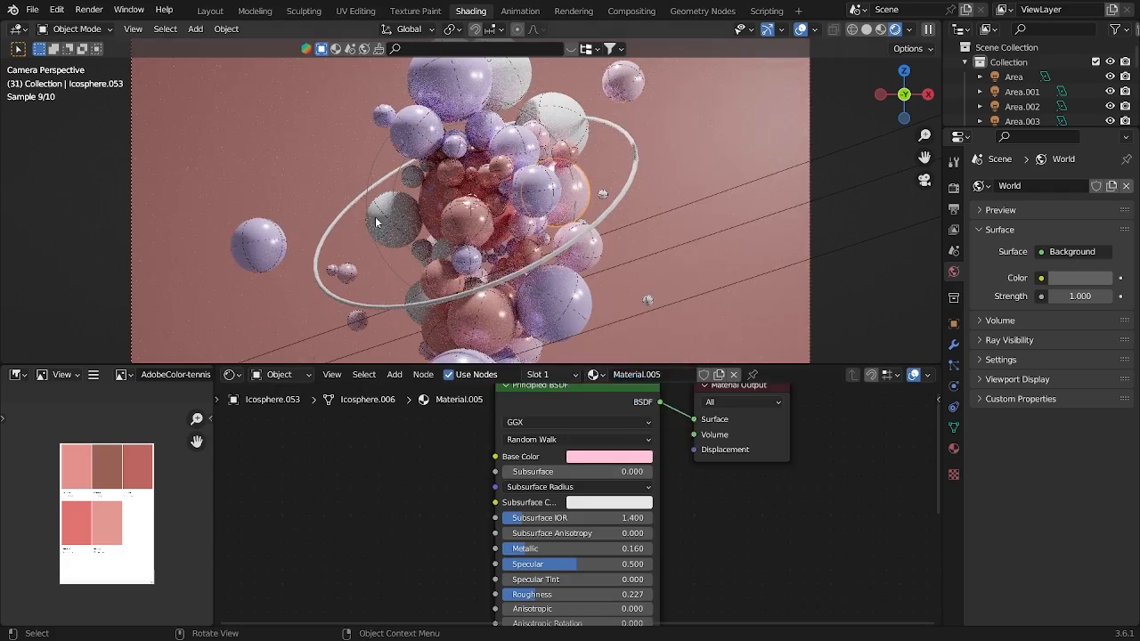
click(608, 456)
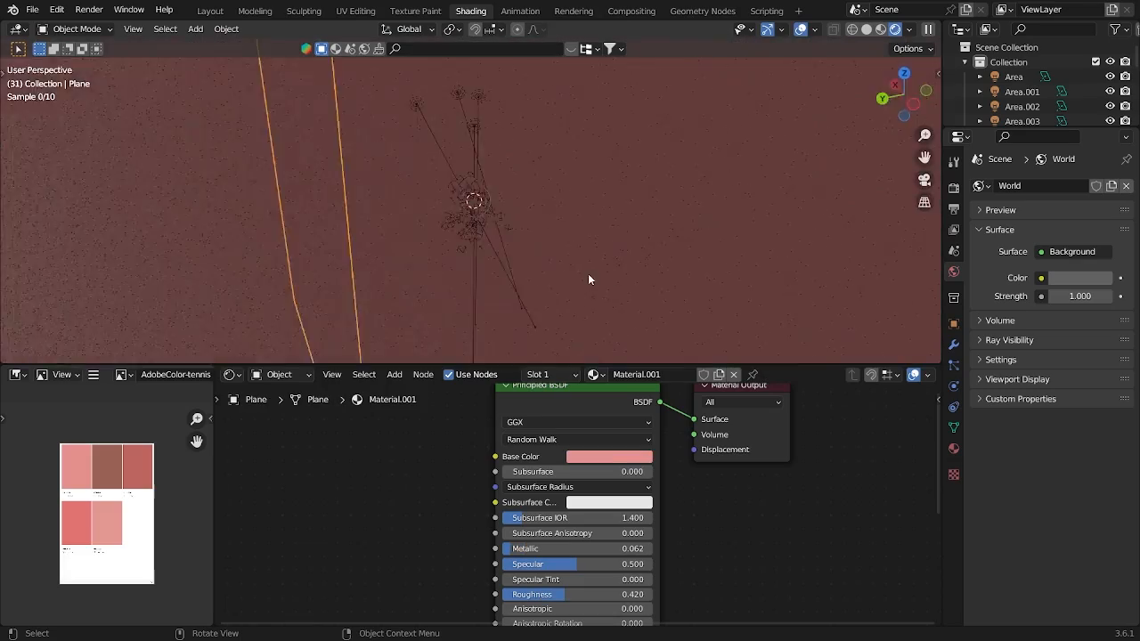
Step: Soften the backdrop plane's pink and warm the pink sphere material toward coral-pink
click(608, 456)
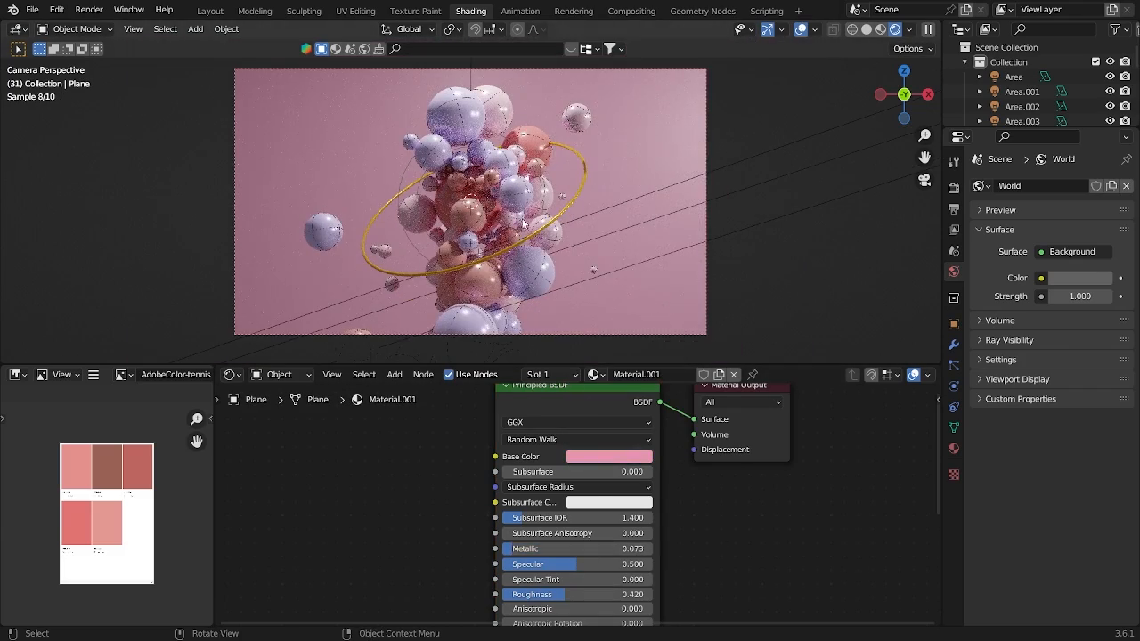
click(609, 456)
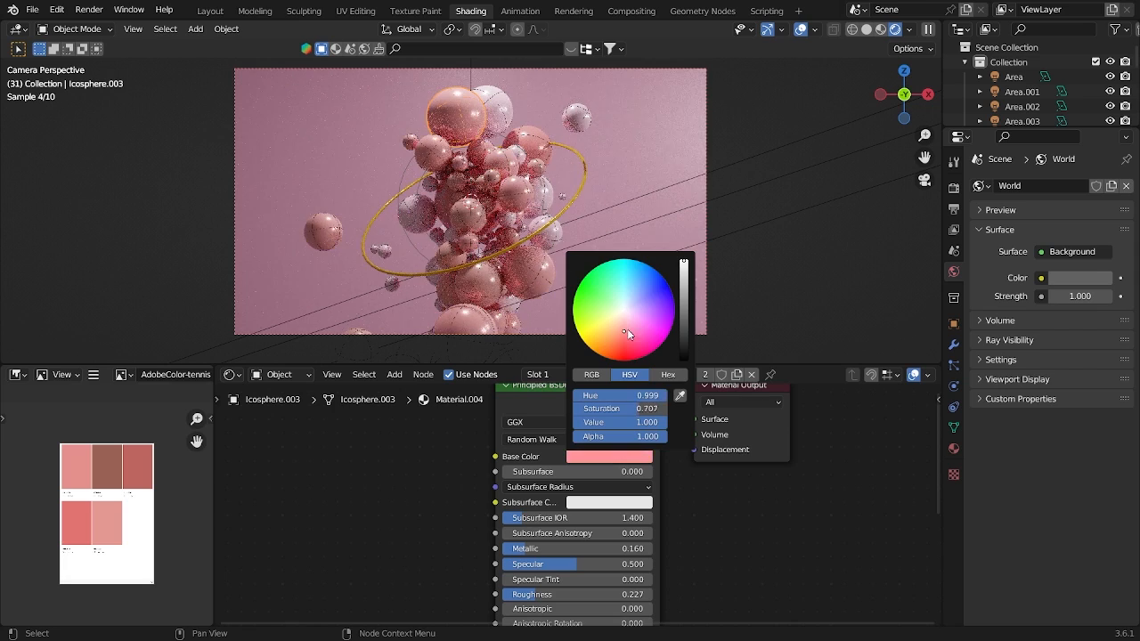
click(210, 10)
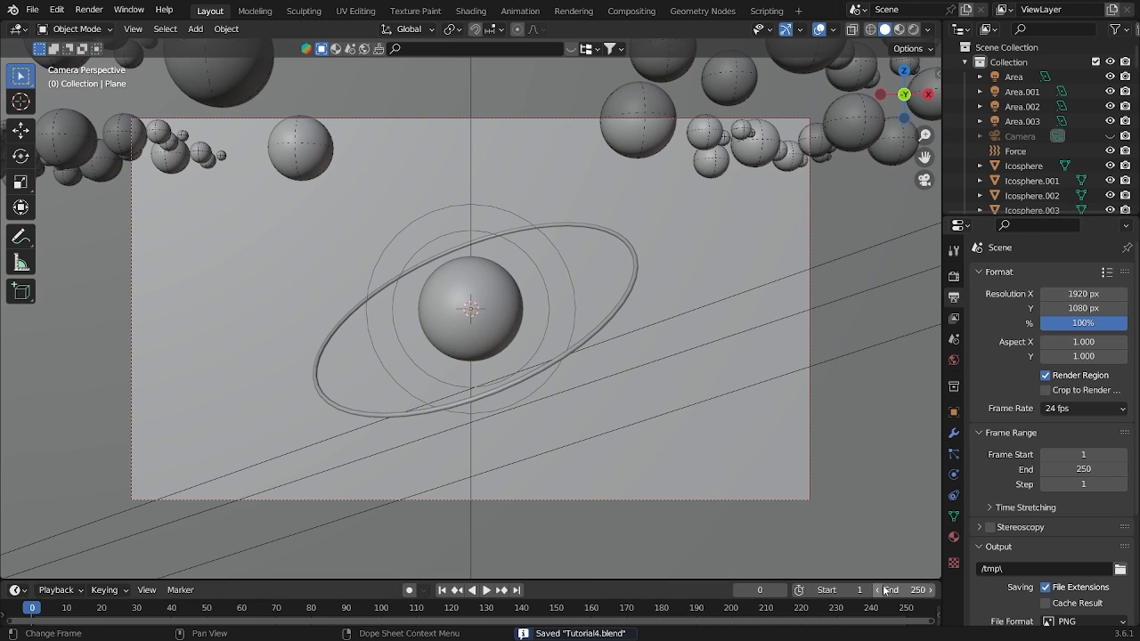
Step: Set the animation end frame to 120, then preview and stop playback
click(898, 590)
text(120)
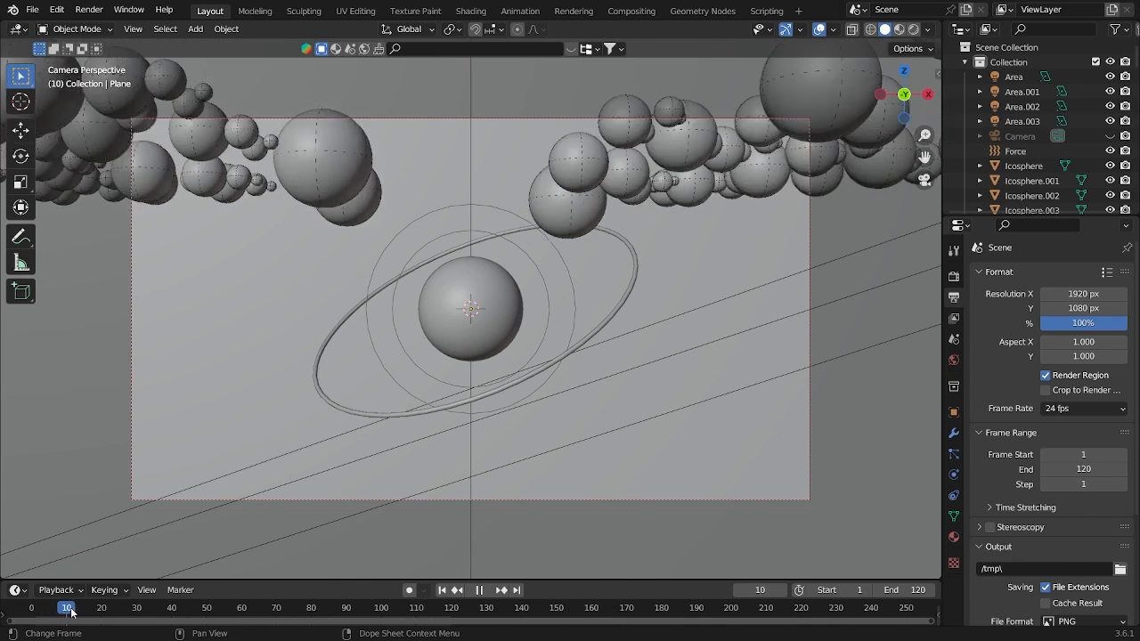
click(486, 591)
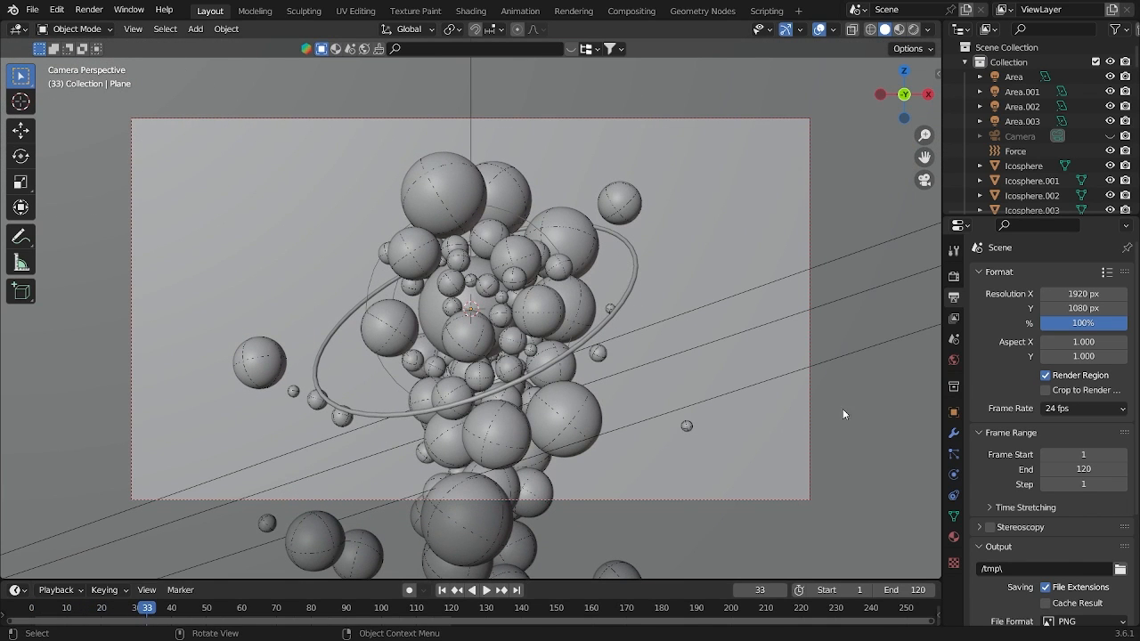
mouse_move(844, 464)
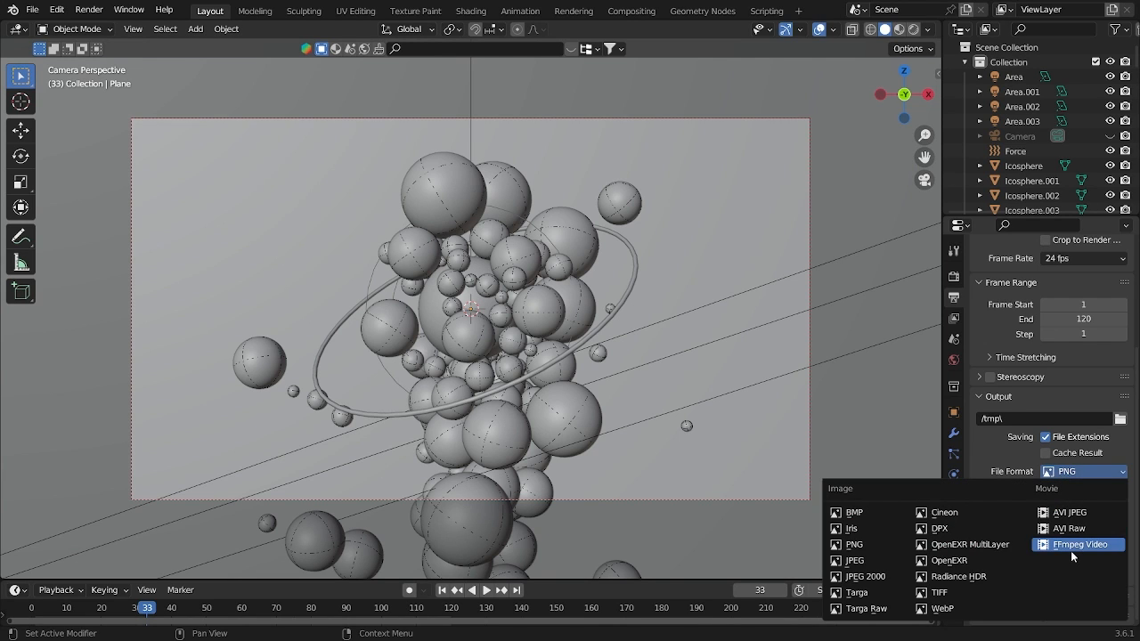
mouse_move(1071, 557)
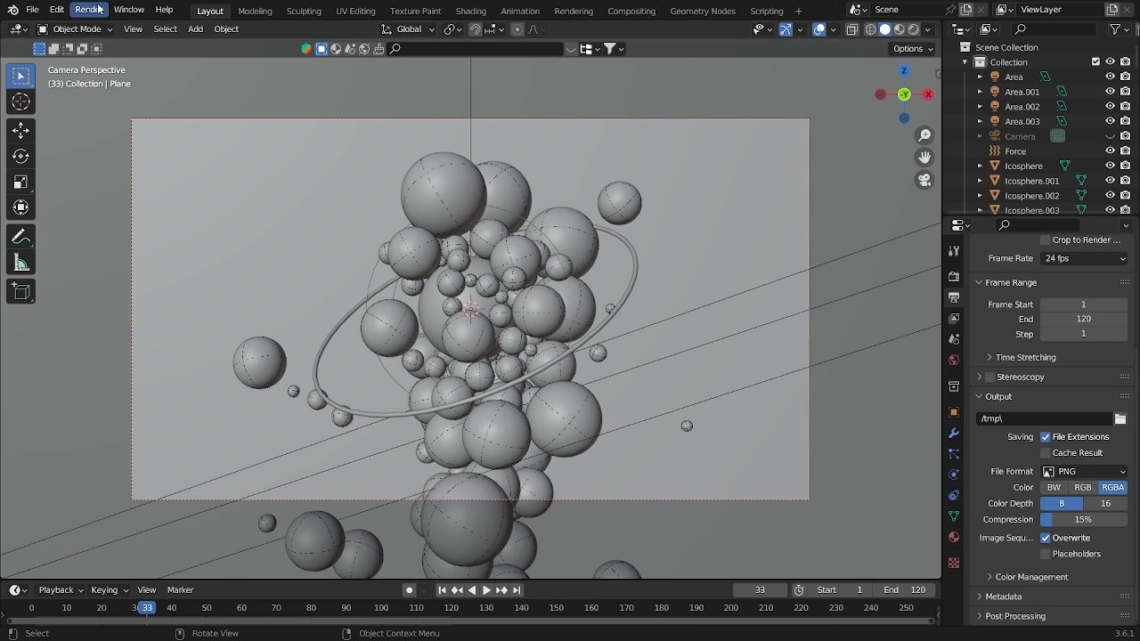
click(88, 10)
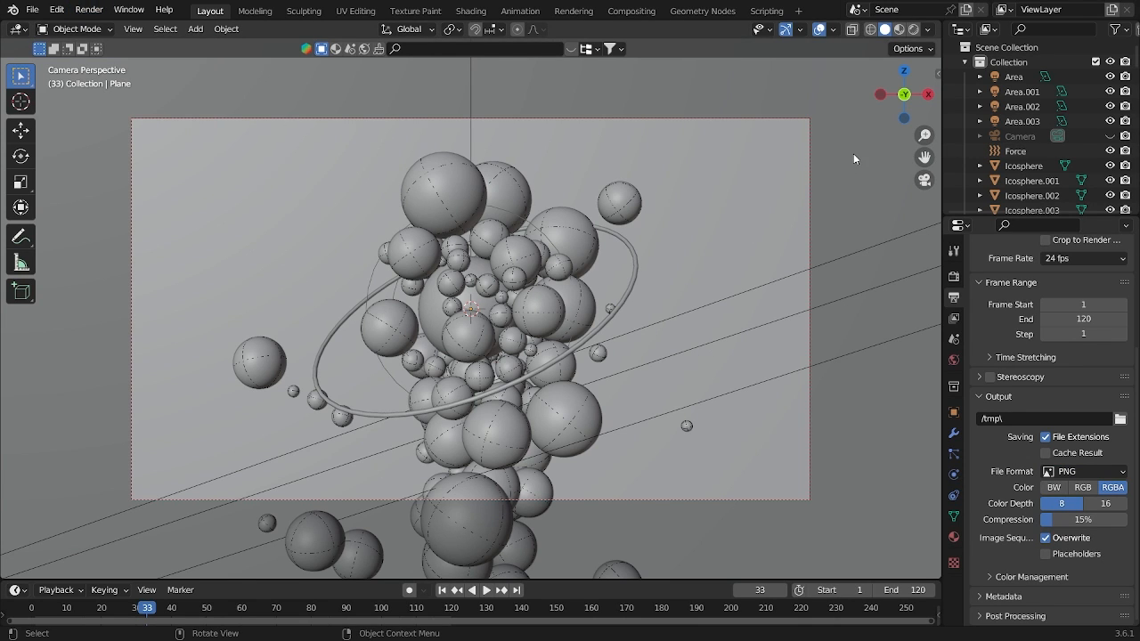
mouse_move(851, 168)
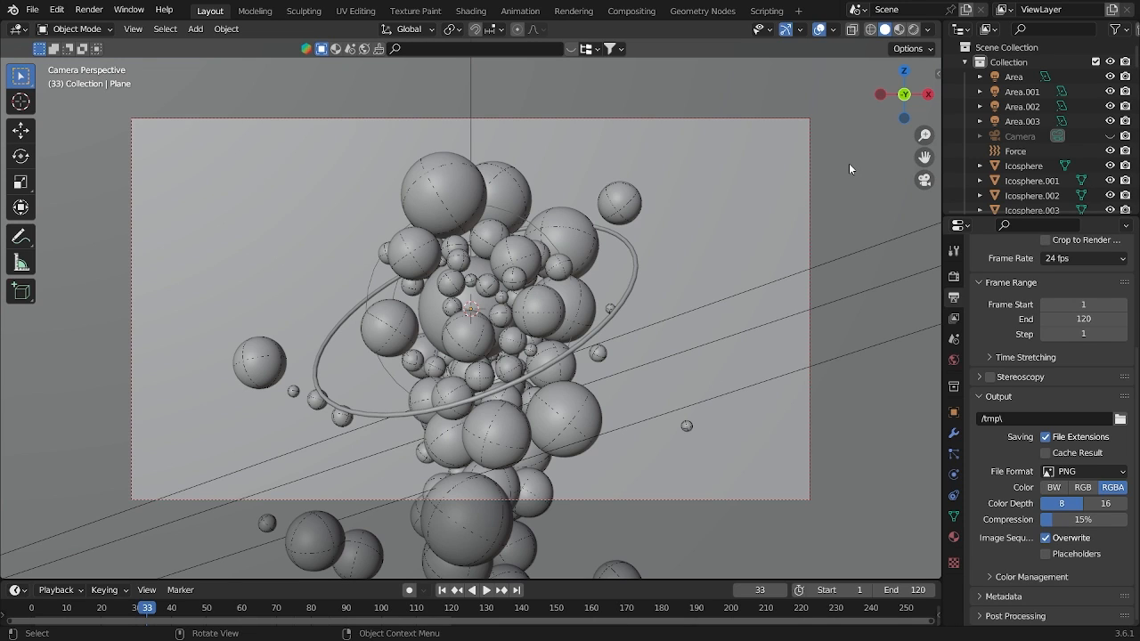
mouse_move(587, 271)
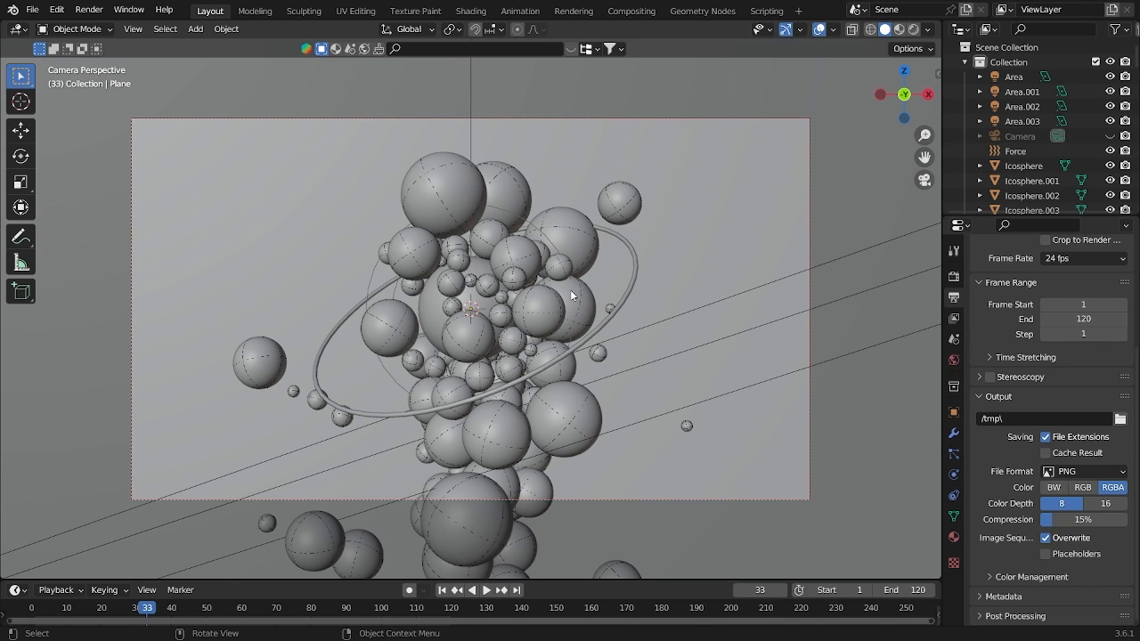
mouse_move(670, 483)
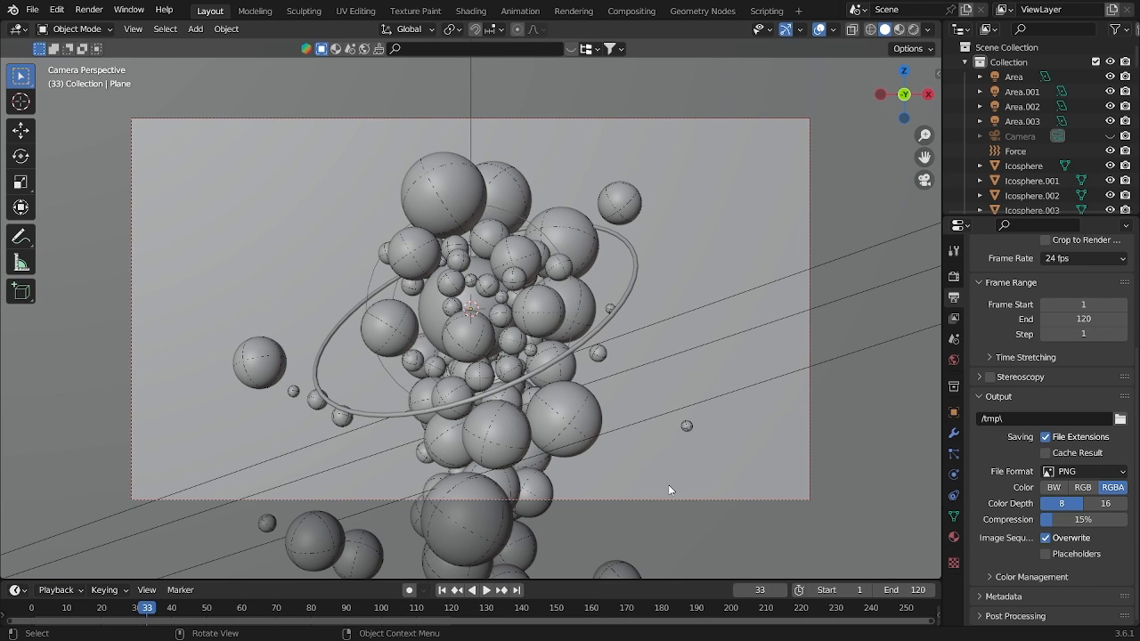
mouse_move(672, 515)
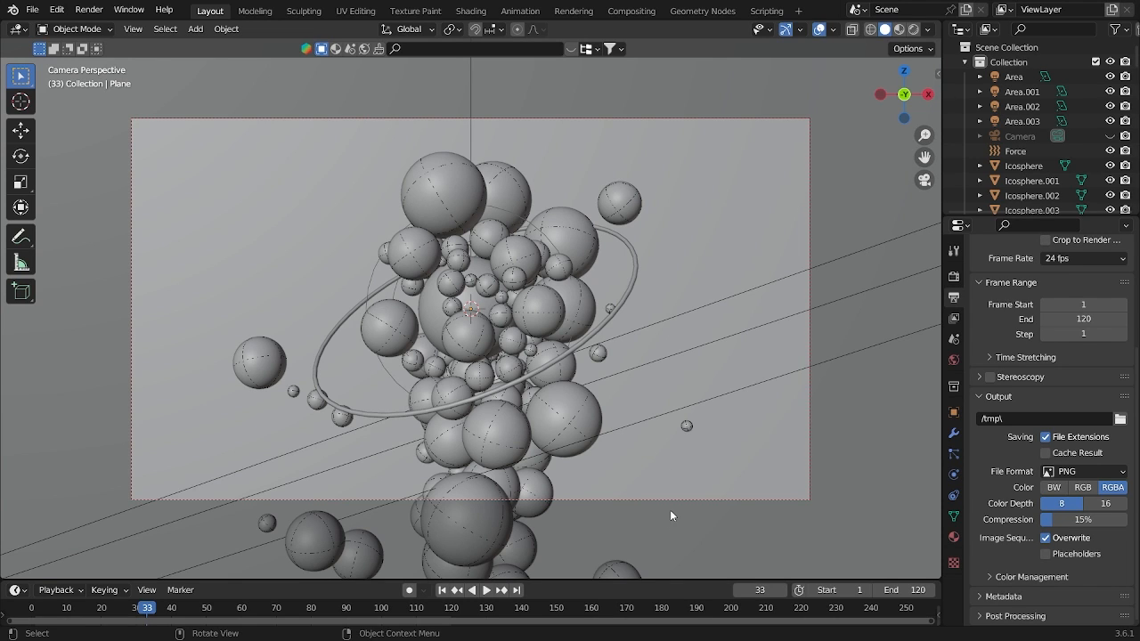